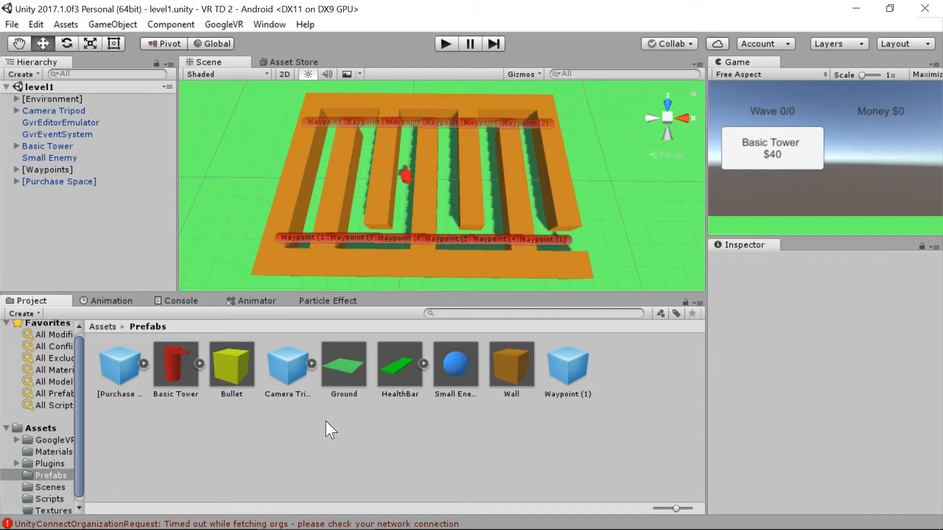
pyautogui.moveTo(104, 253)
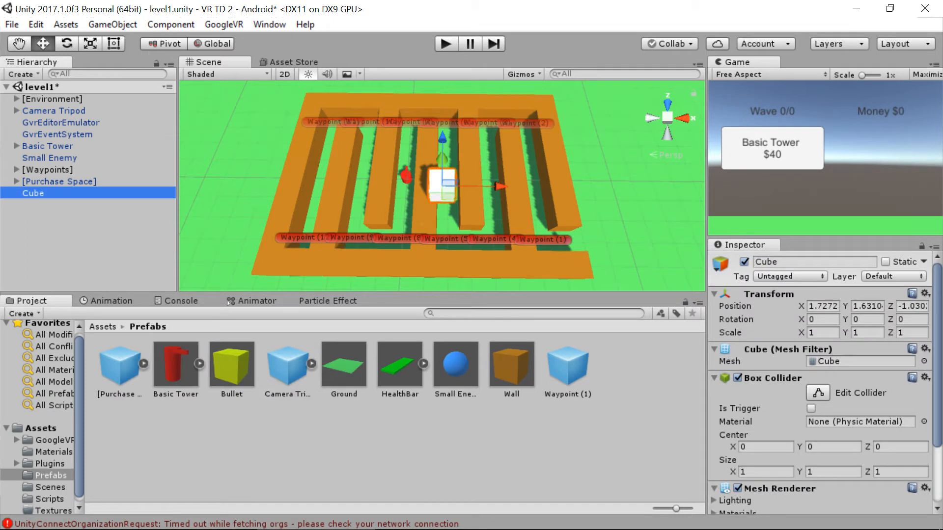
# Name the cube 'Thing to protect', reset its Transform, and position it at -4, 0.5, -3
pyautogui.write('Thing to pro')
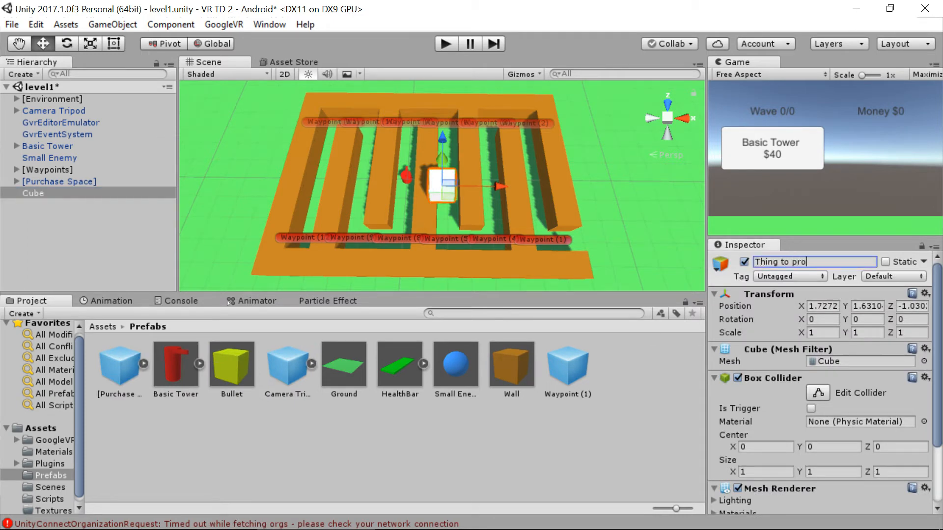
pyautogui.write('tect')
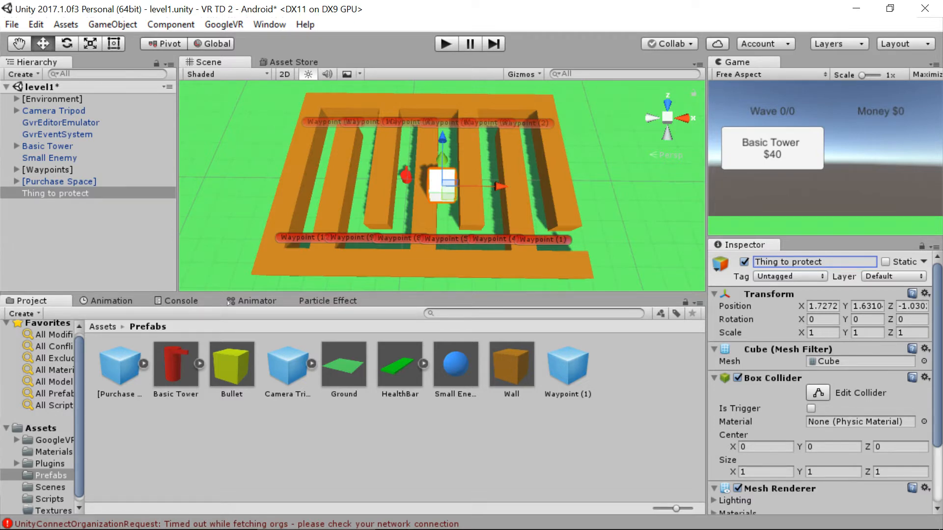
pyautogui.click(822, 306)
pyautogui.write('0')
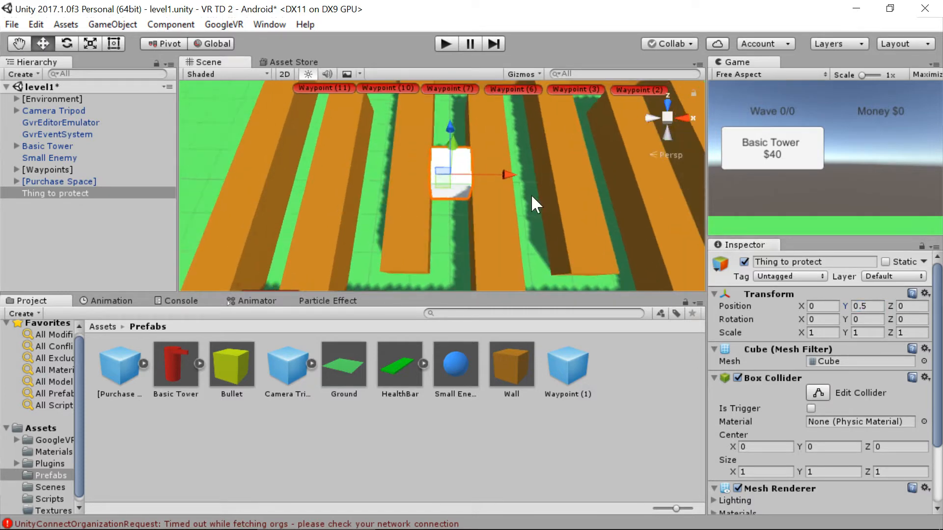
pyautogui.moveTo(536, 202); pyautogui.dragTo(475, 211)
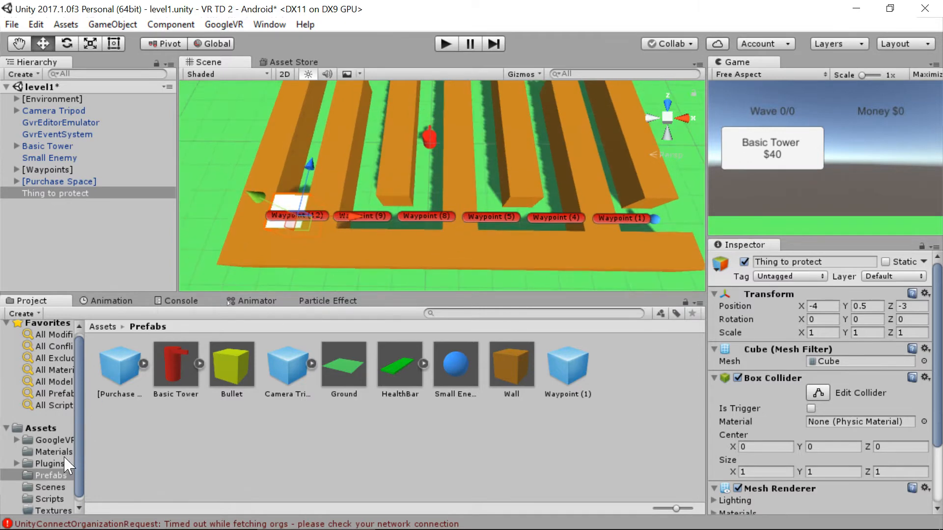
# Color the Purple material D605F8, apply it to Thing to protect, and save the scene
pyautogui.click(53, 452)
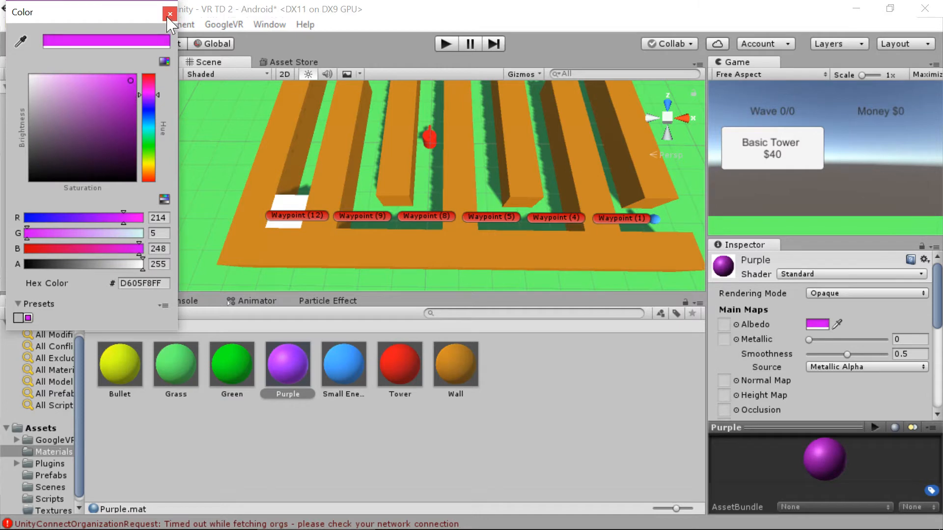
pyautogui.click(169, 13)
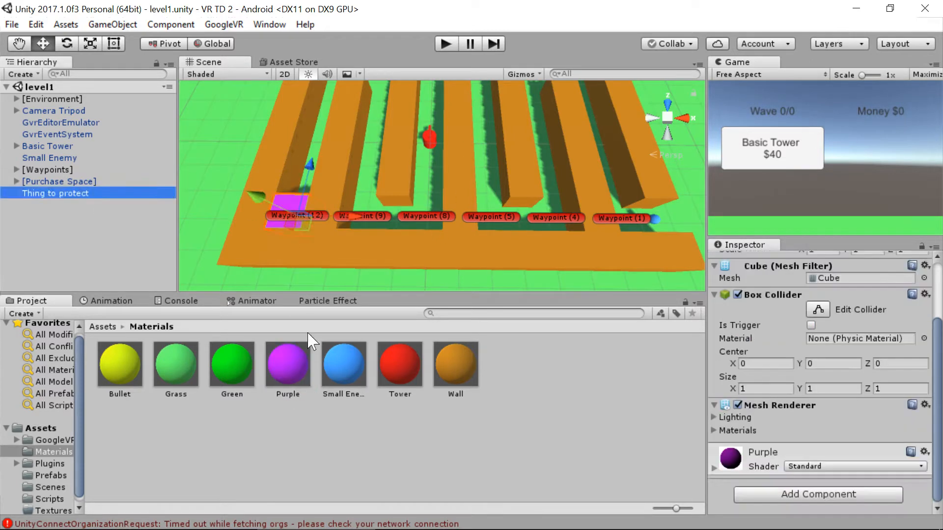
# Drag Thing to protect into Assets/Prefabs to create its prefab
pyautogui.click(51, 475)
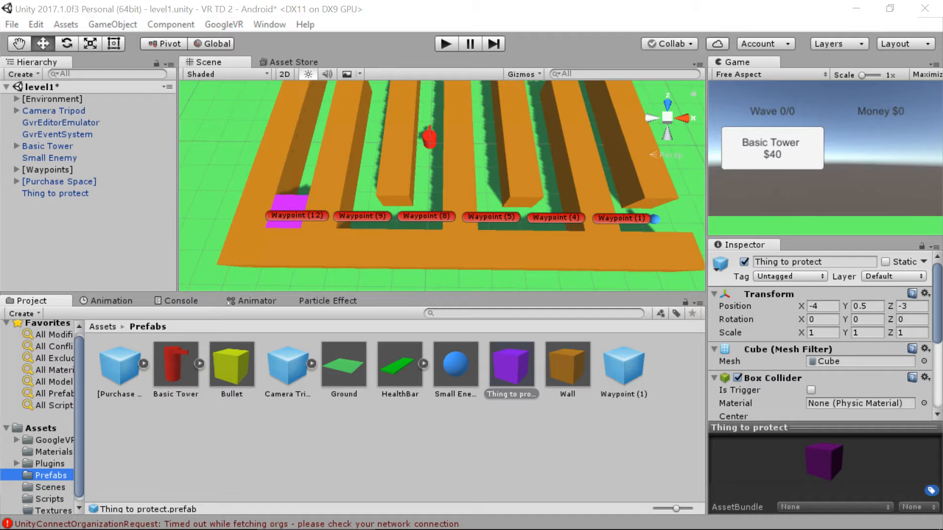
pyautogui.moveTo(732, 316)
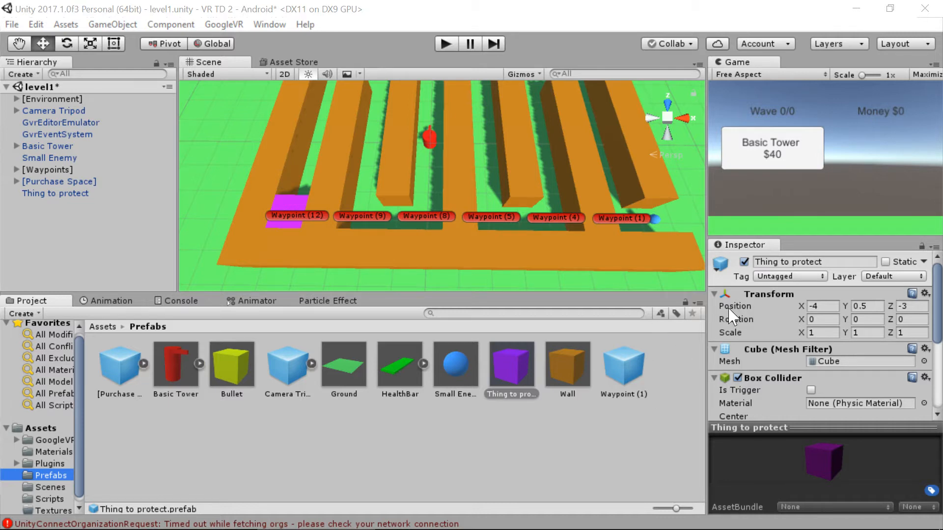
pyautogui.moveTo(699, 269)
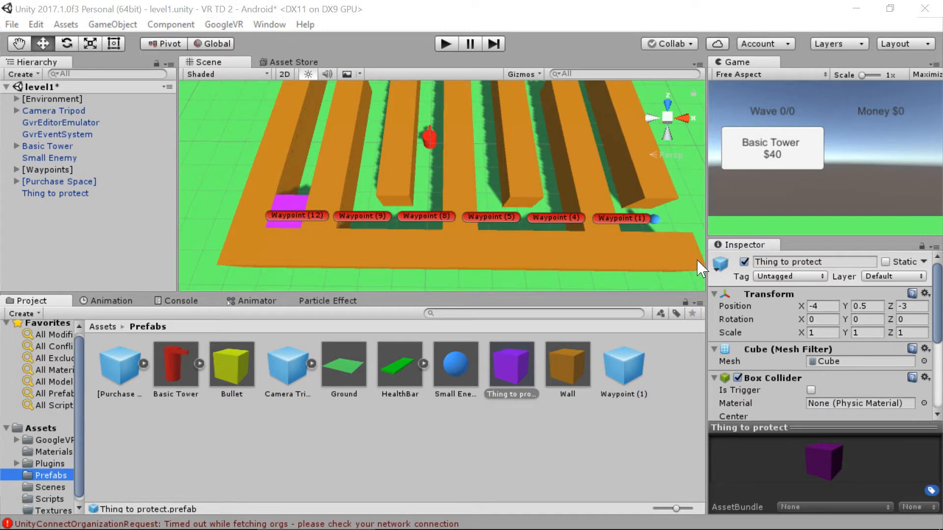
pyautogui.click(51, 499)
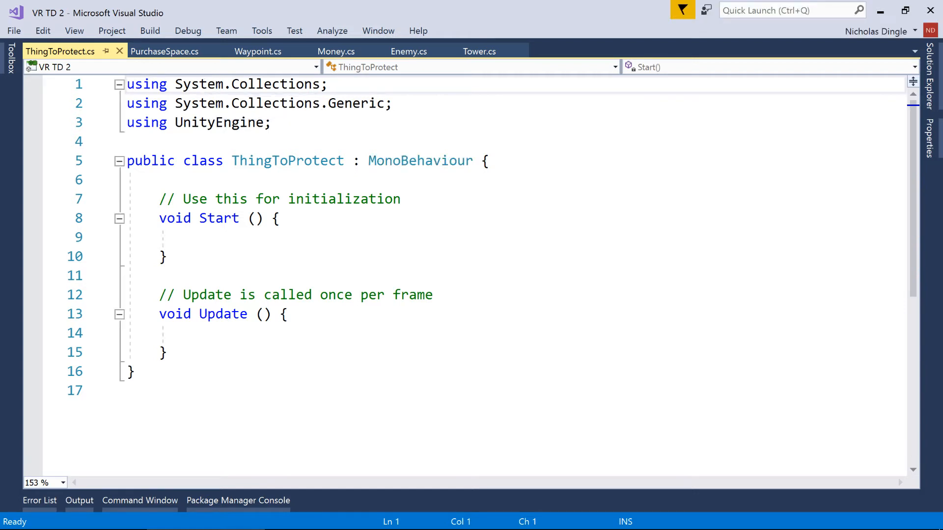
# Declare health = 100f, currentHealth, healthBarPrefab and healthBar fields, and rename Start to Awake
pyautogui.press('enter')
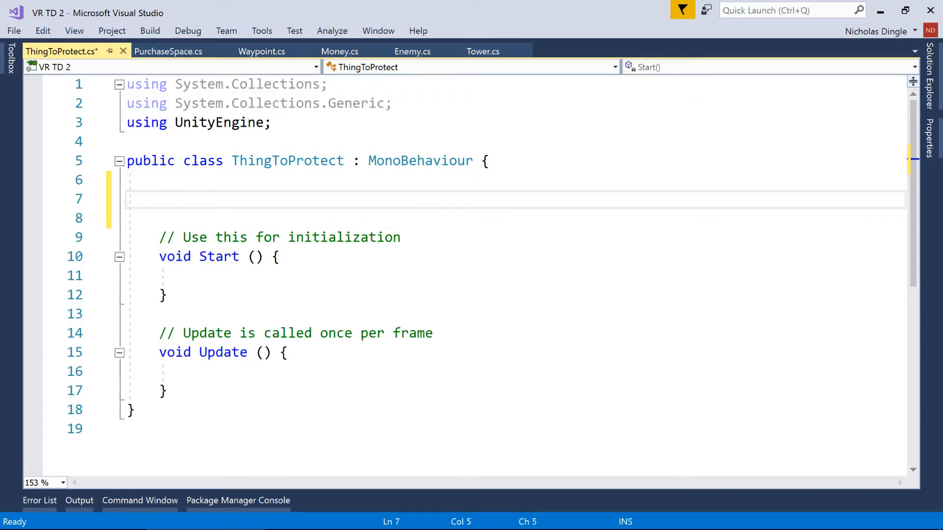
pyautogui.write('public float health')
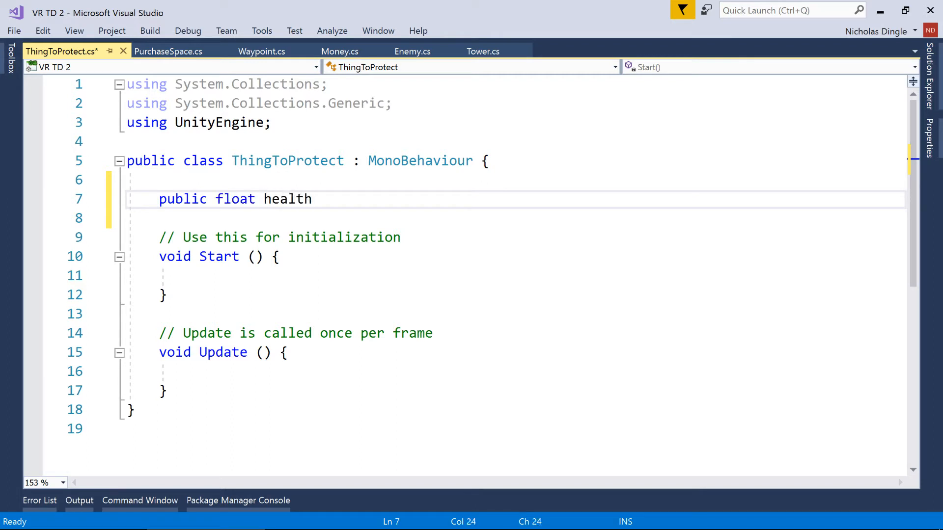
pyautogui.write('= 100f;')
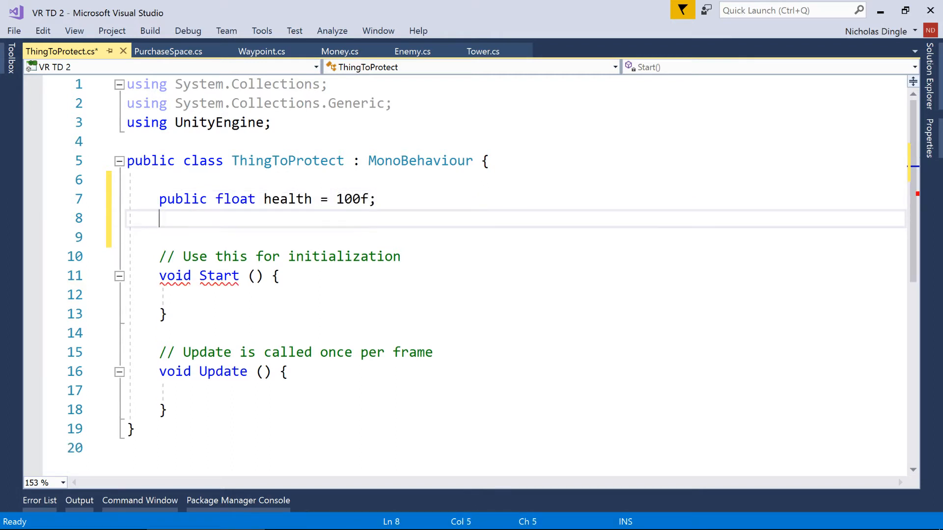
pyautogui.write('p')
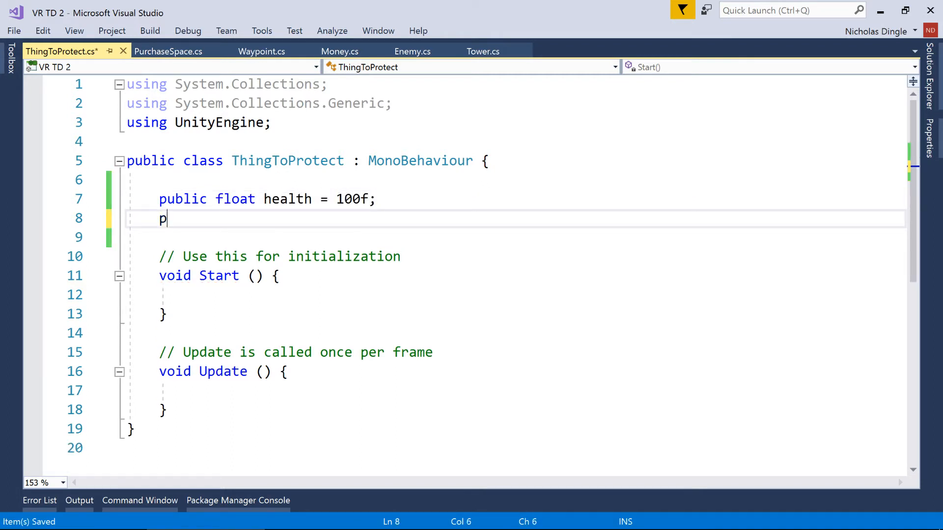
pyautogui.write('loat current')
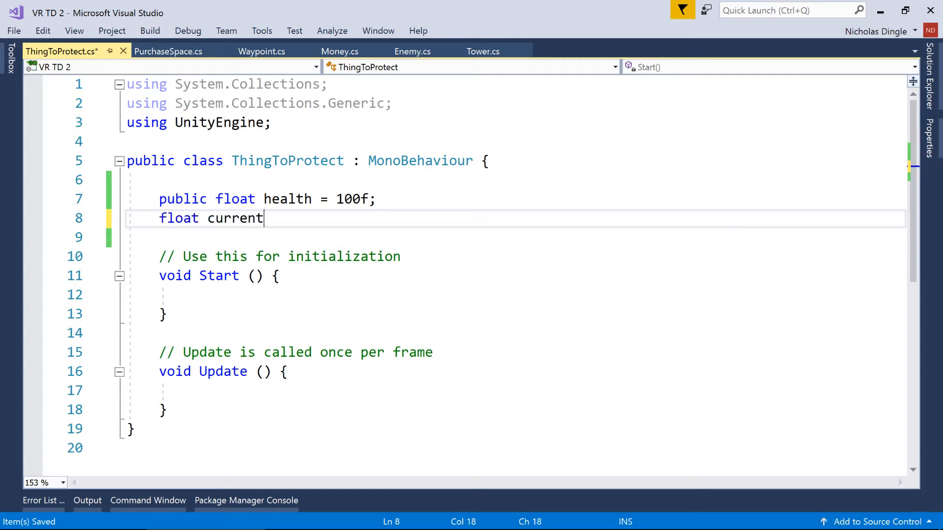
pyautogui.write('Health;')
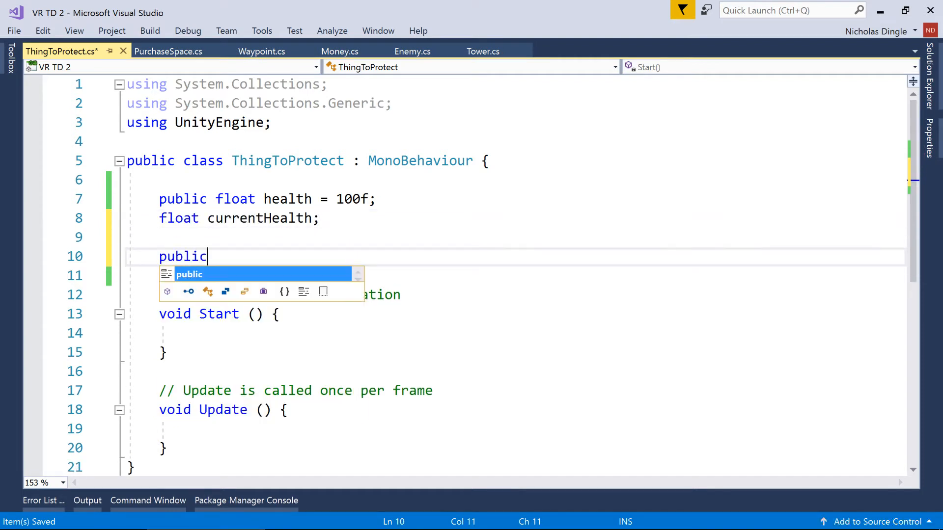
pyautogui.write('GameObject')
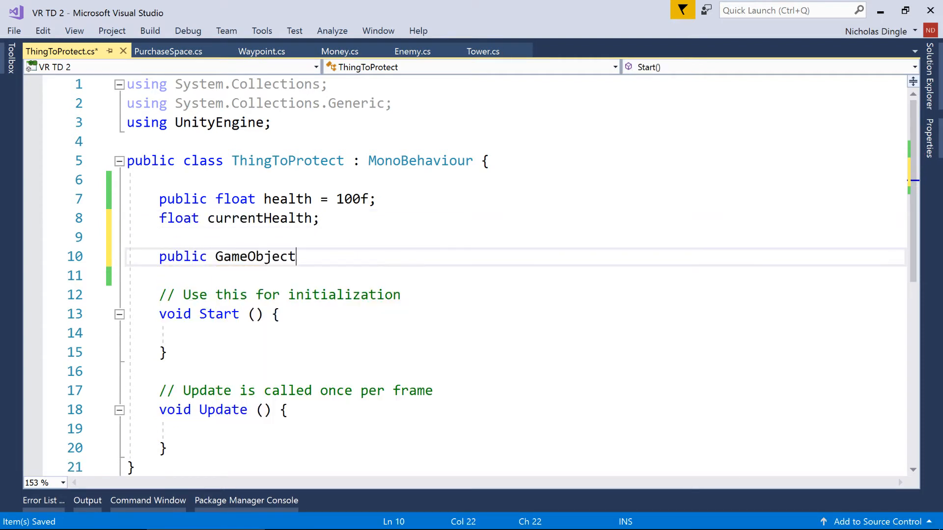
pyautogui.write('healthBarPrefab;')
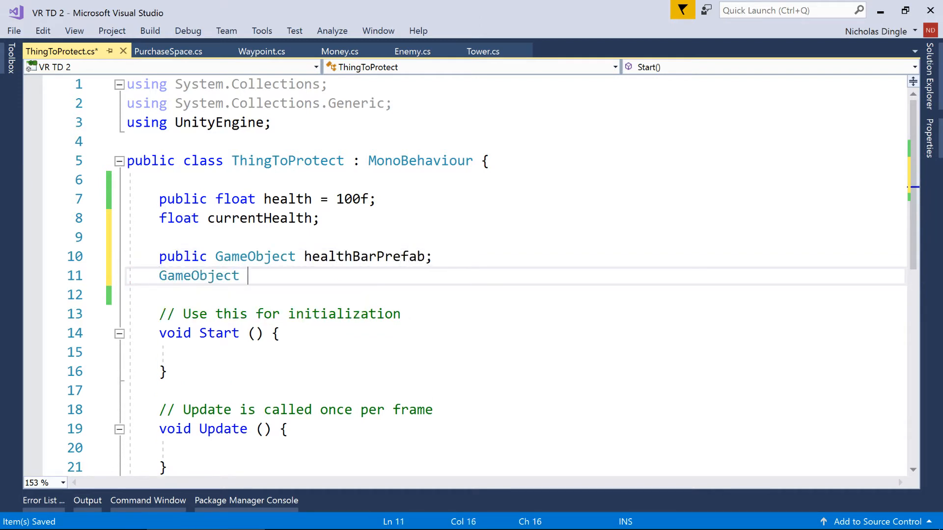
pyautogui.write('healthBar;')
pyautogui.click(220, 333)
pyautogui.write('Awake')
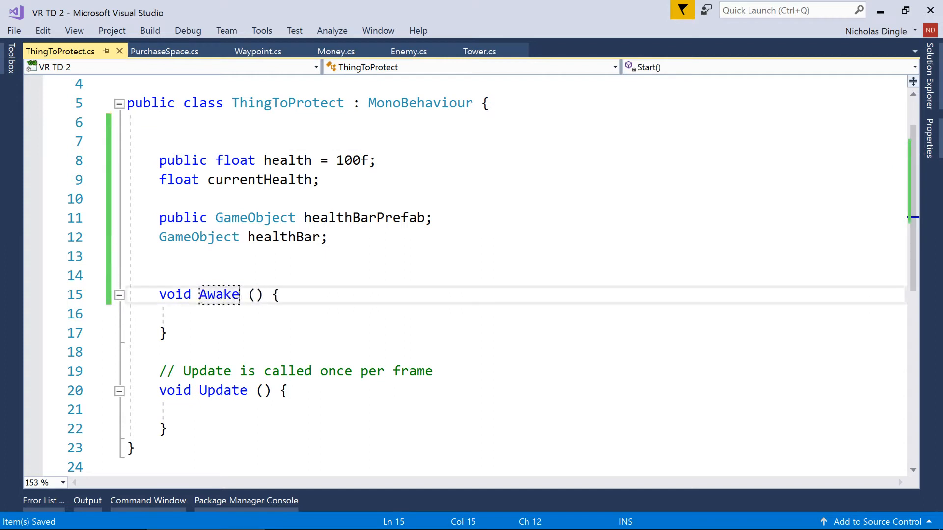
pyautogui.click(192, 314)
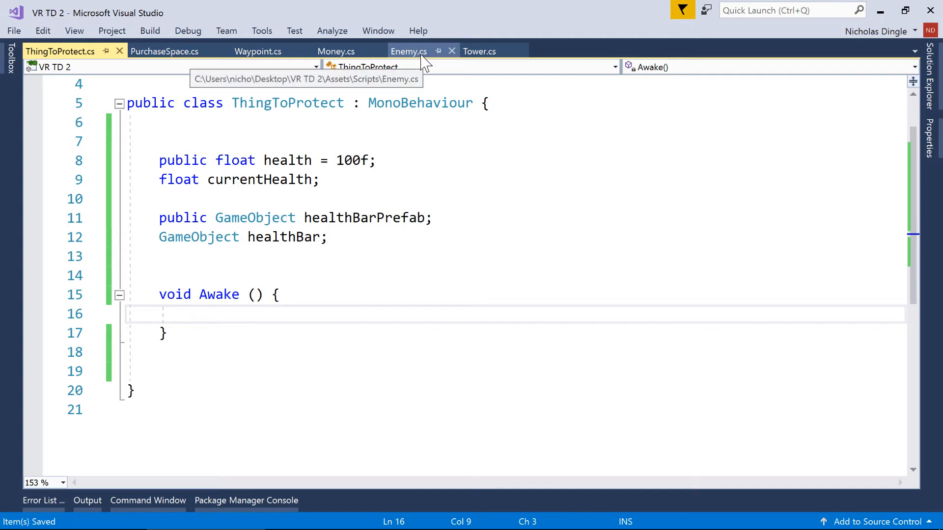
# In Awake, set currentHealth to health and instantiate healthBar, reusing code from Enemy.cs
pyautogui.click(408, 51)
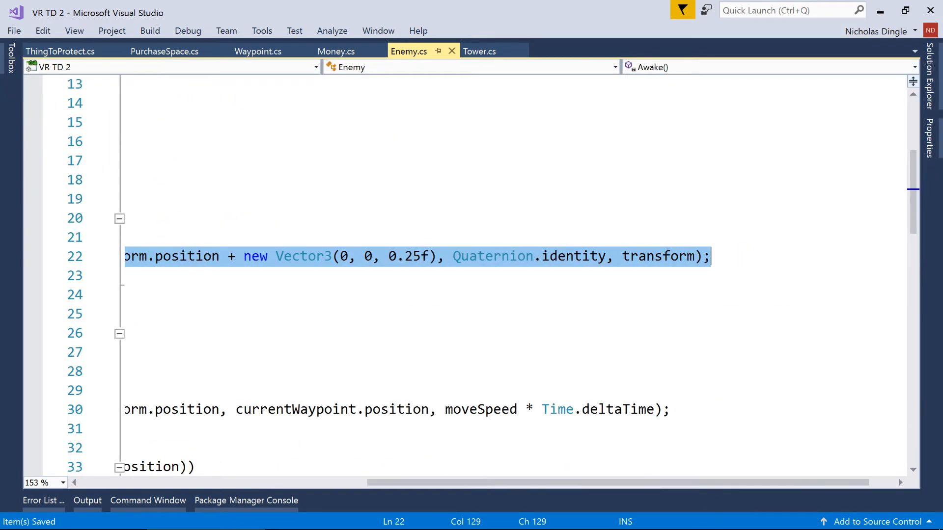
pyautogui.click(60, 51)
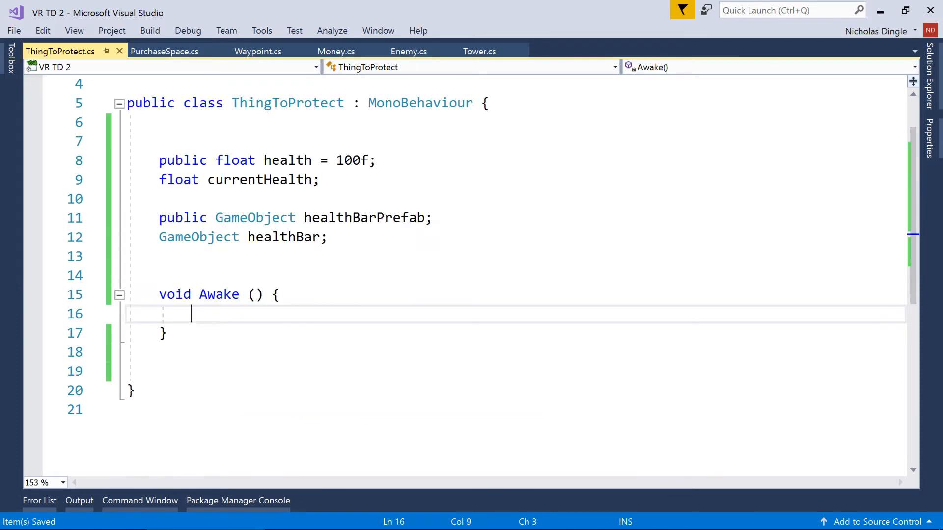
pyautogui.write('currentHealth = health;')
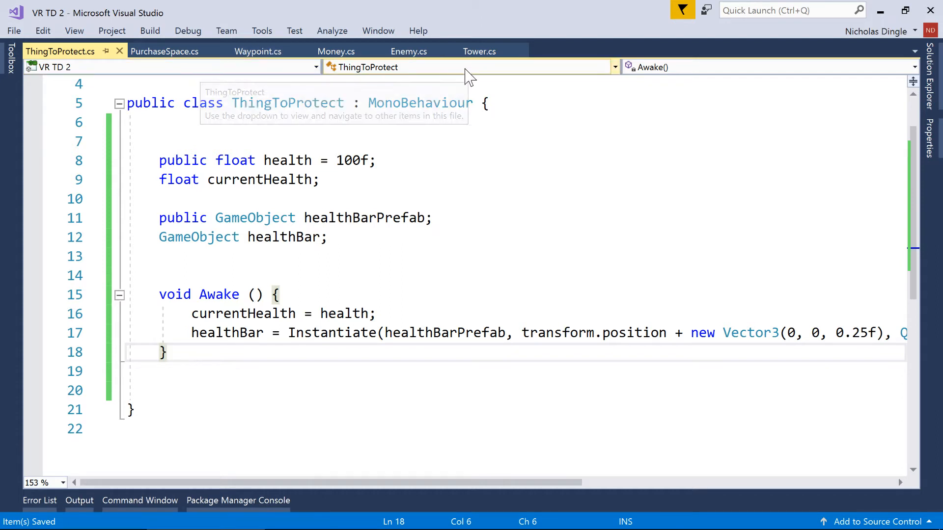
pyautogui.moveTo(408, 51)
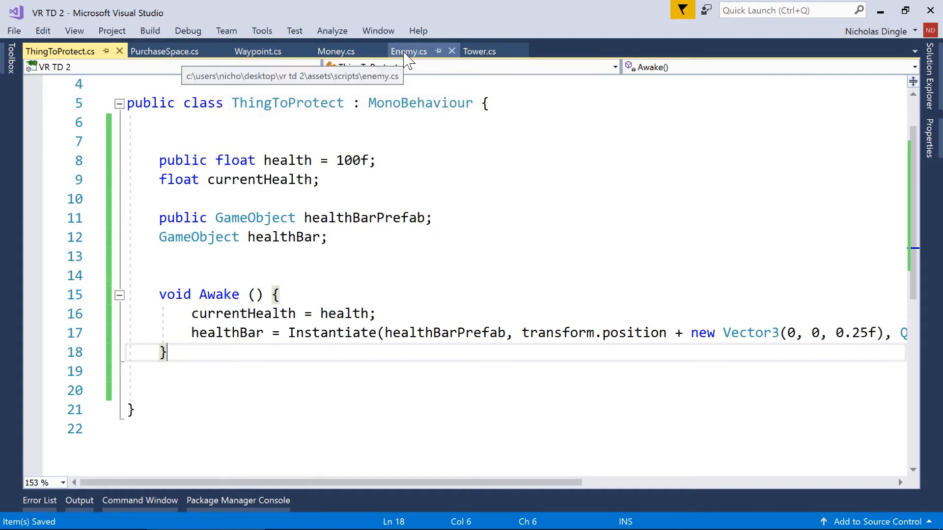
pyautogui.click(408, 51)
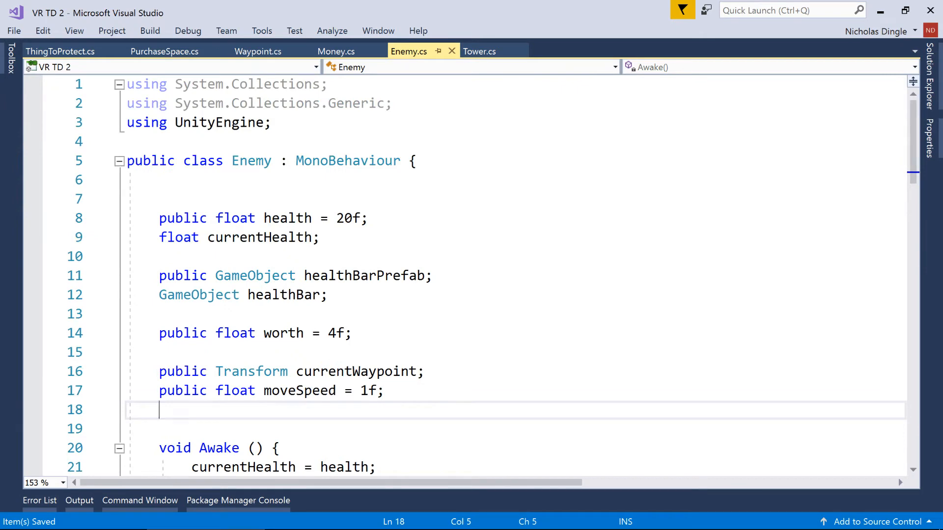
# Add 'public float damage = 5f;' to Enemy.cs and save it
pyautogui.write('public')
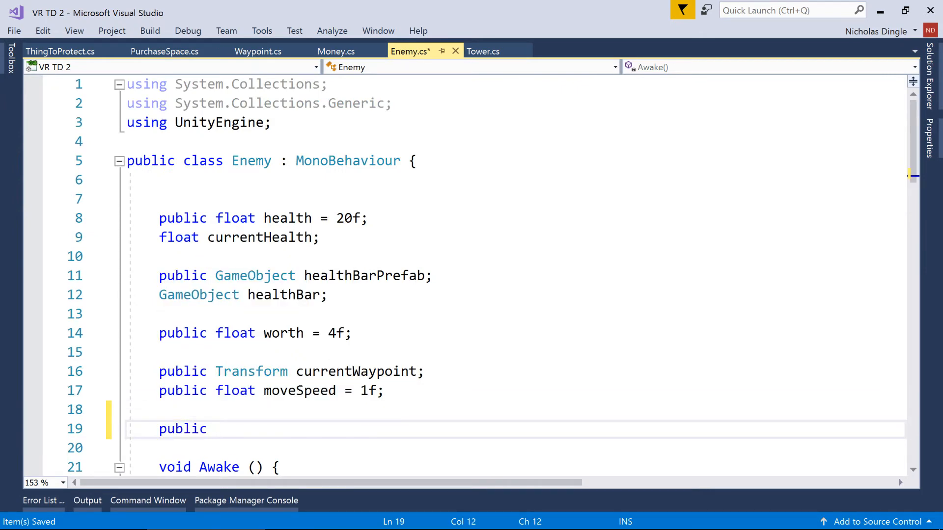
pyautogui.write('float damage')
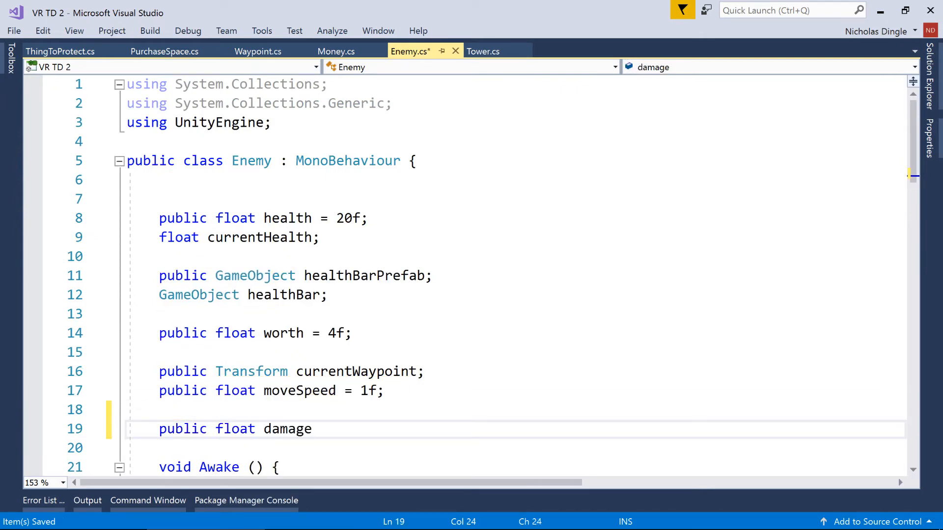
pyautogui.doubleClick(287, 428)
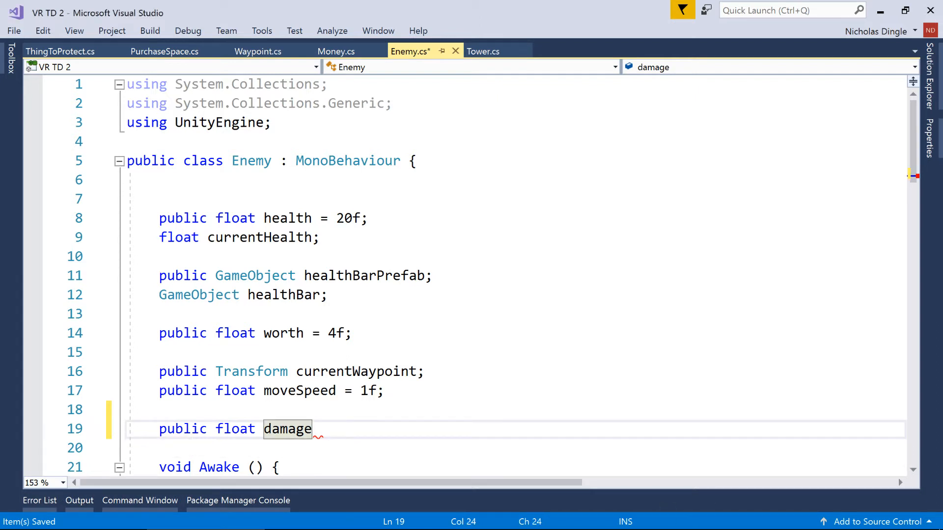
pyautogui.write('= 5f;')
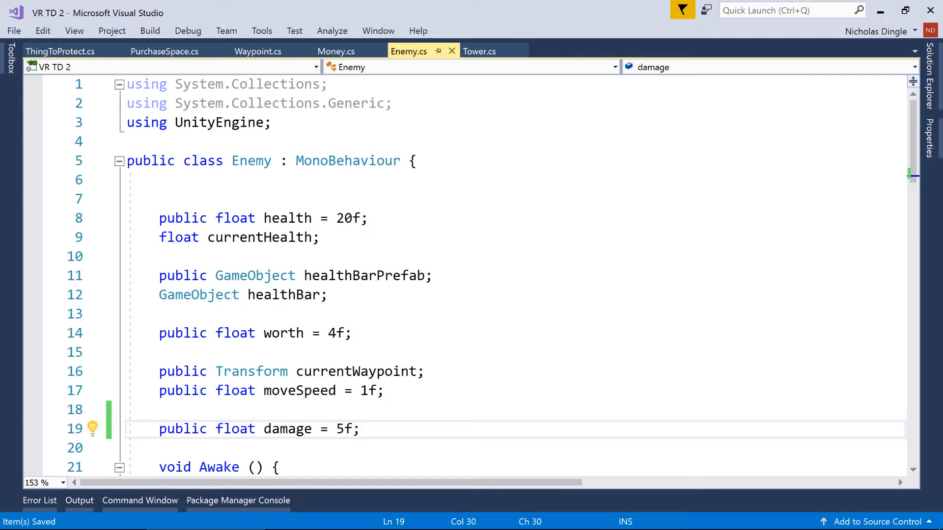
pyautogui.click(59, 51)
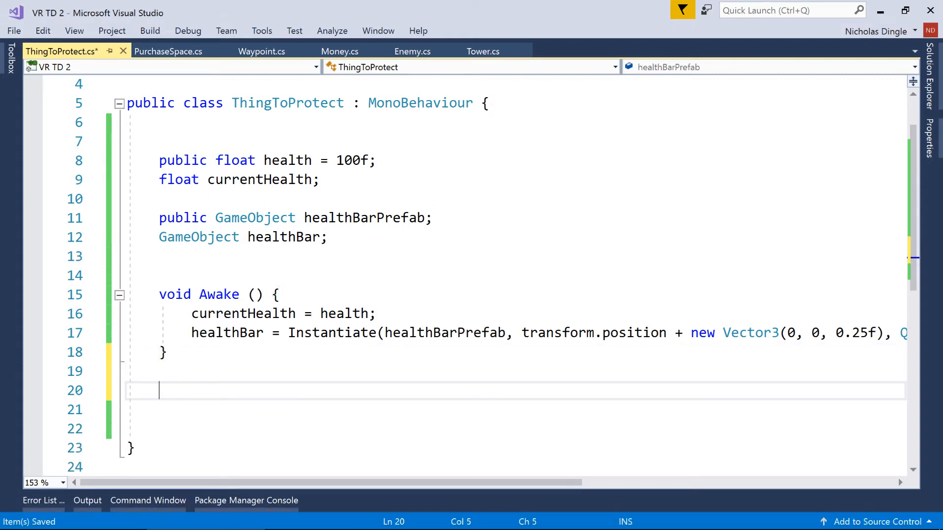
# Add an OnTriggerEnter method that stores other.gameObject in obj
pyautogui.write('ontrig')
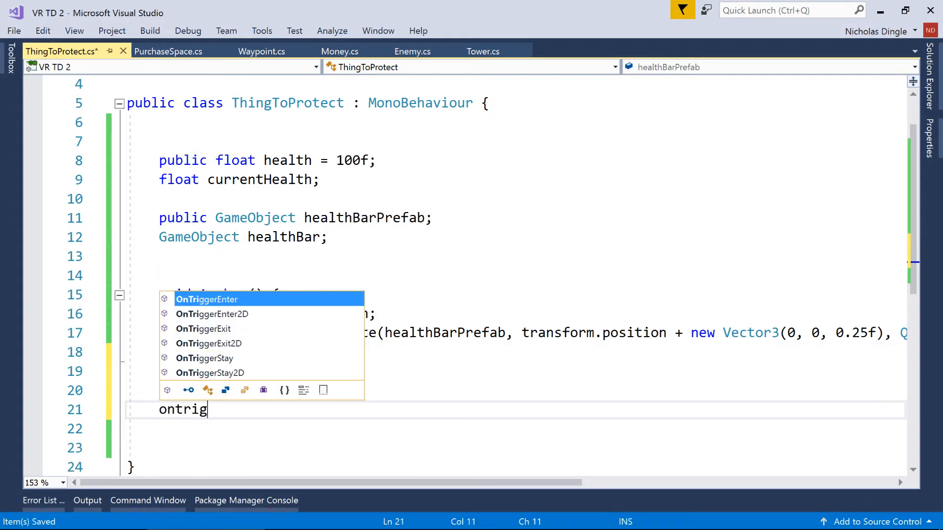
pyautogui.press('Tab')
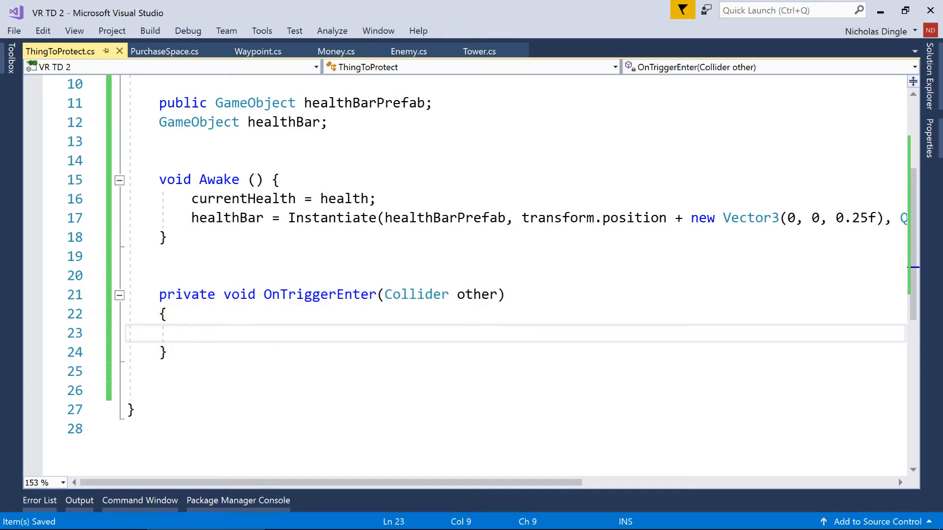
pyautogui.press('Enter')
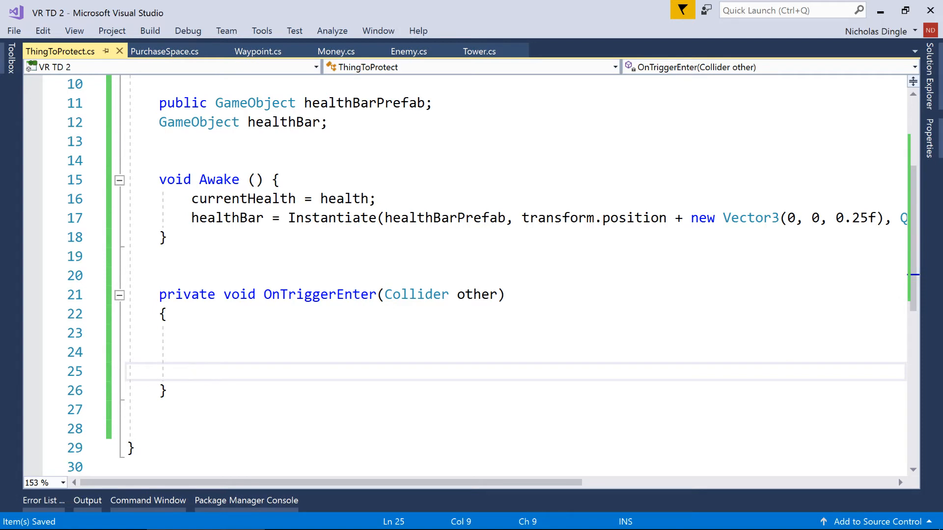
pyautogui.write('GameObject')
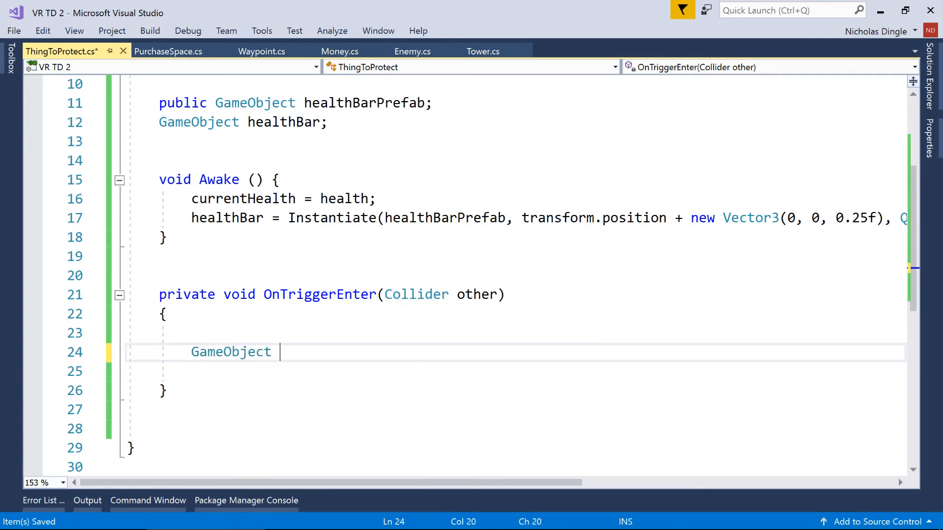
pyautogui.write('obj = other.')
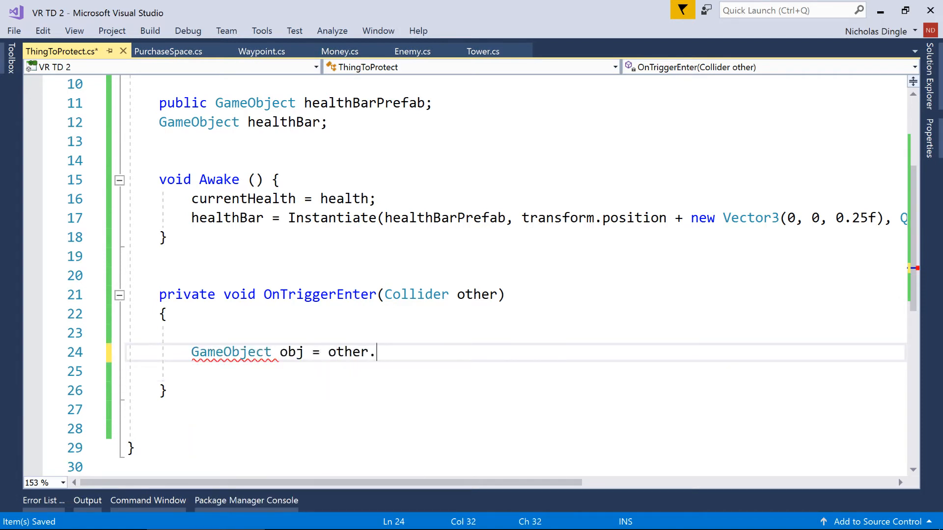
pyautogui.write('gameObject;')
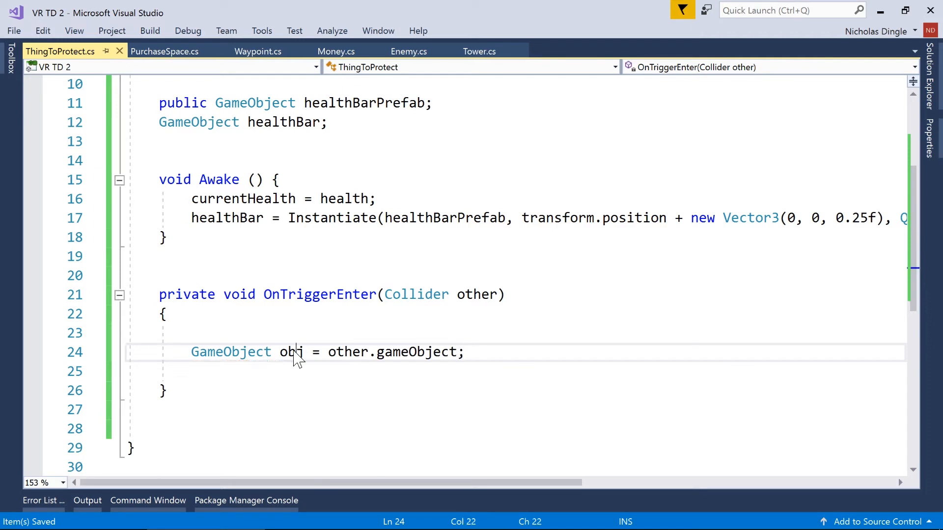
pyautogui.press('enter')
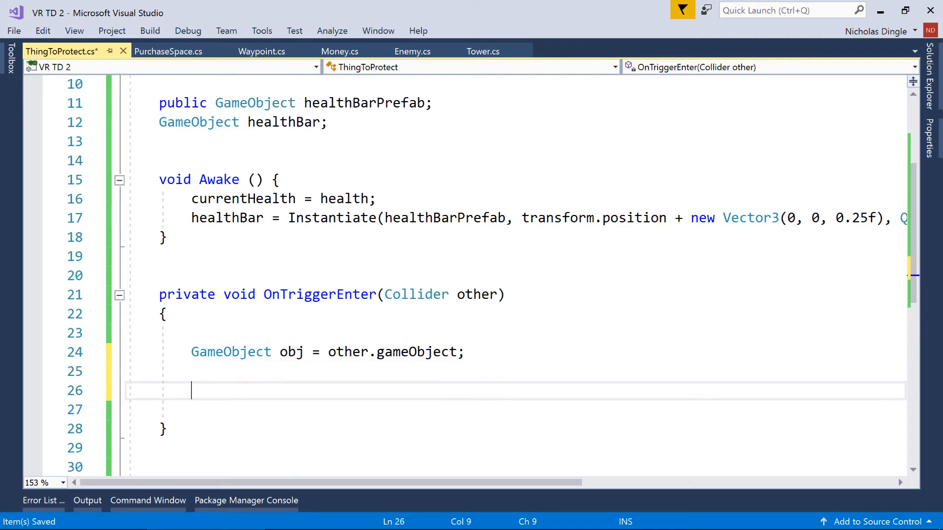
# For objects tagged "Enemy", subtract GetComponent<Enemy>().damage from currentHealth
pyautogui.write("//Check if ti'")
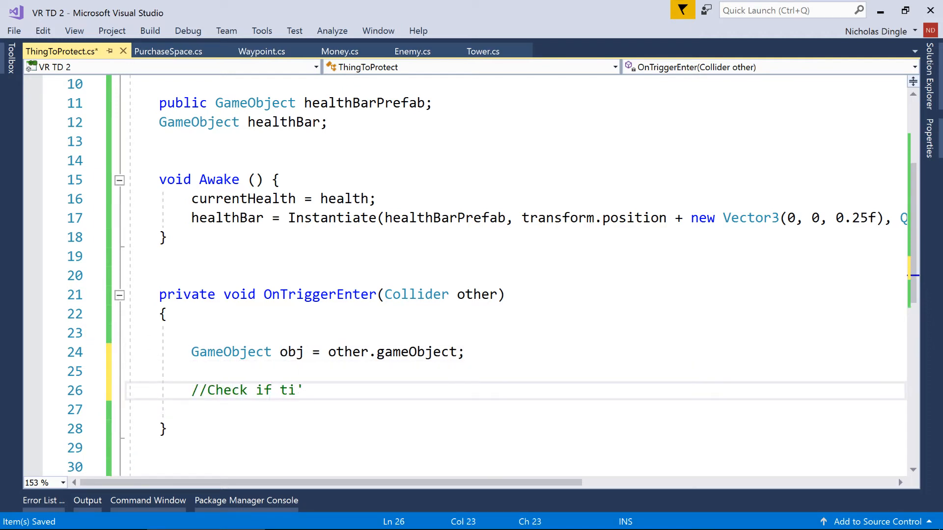
pyautogui.write("t's an enemy")
pyautogui.click(515, 409)
pyautogui.write('if (obj.tag ==')
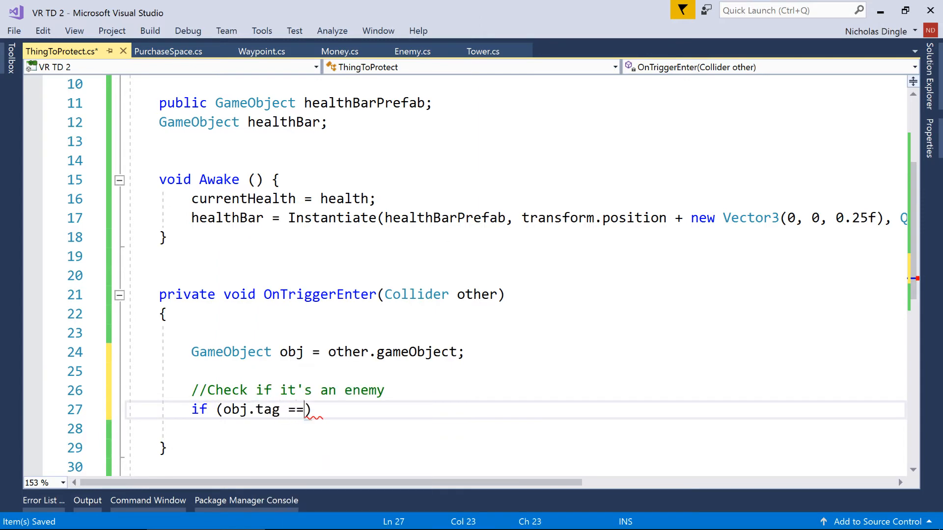
pyautogui.write('"Enemy"')
pyautogui.click(516, 428)
pyautogui.write('{')
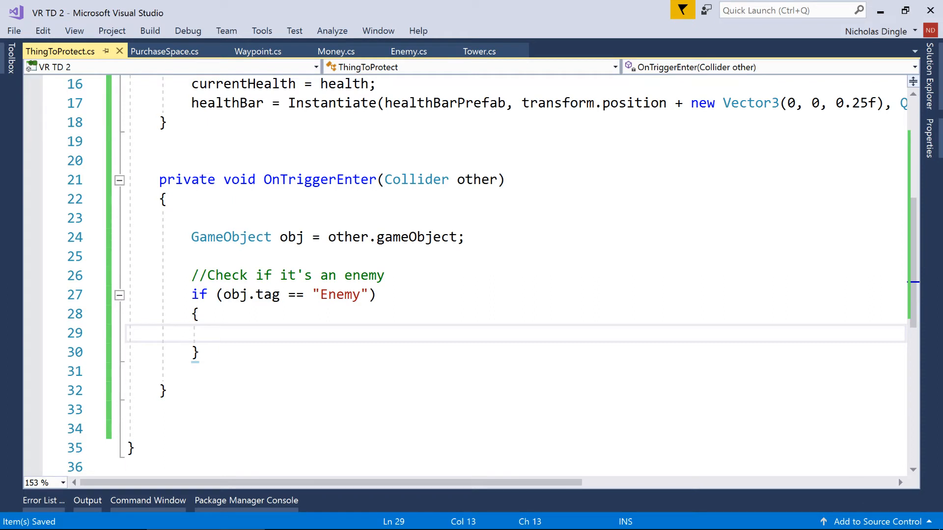
pyautogui.press('enter')
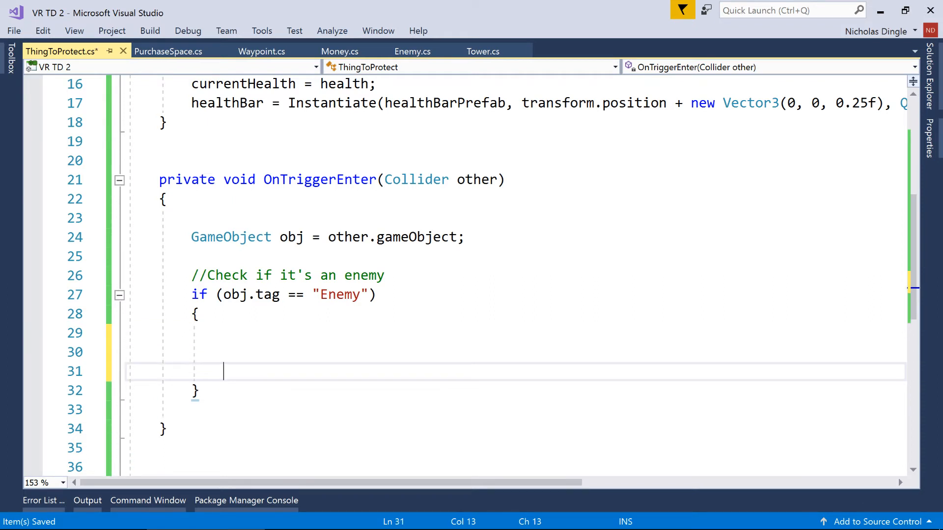
pyautogui.write('currentHealth -')
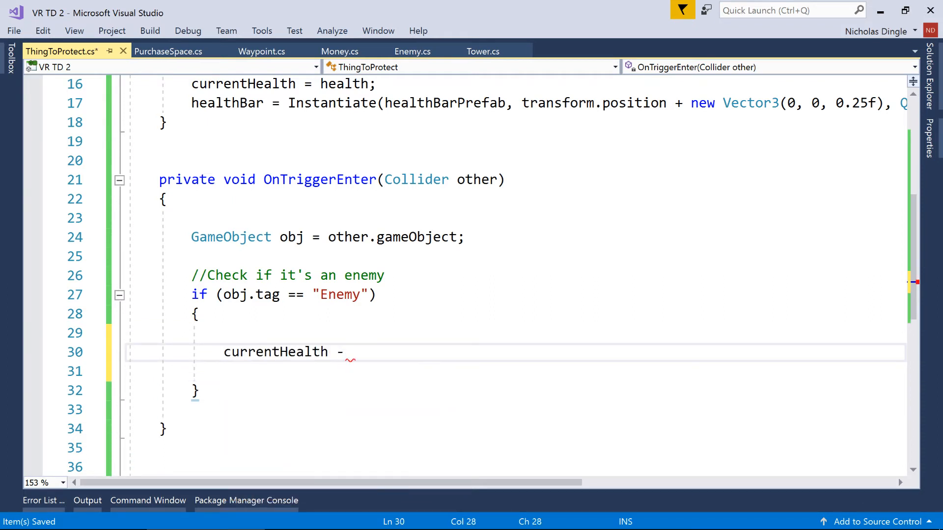
pyautogui.write('= obj')
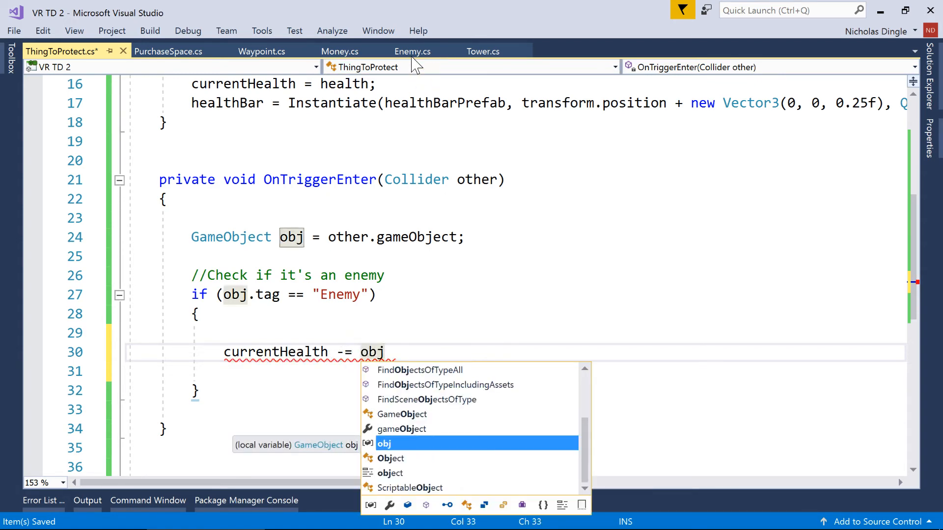
pyautogui.write('.GetComponent')
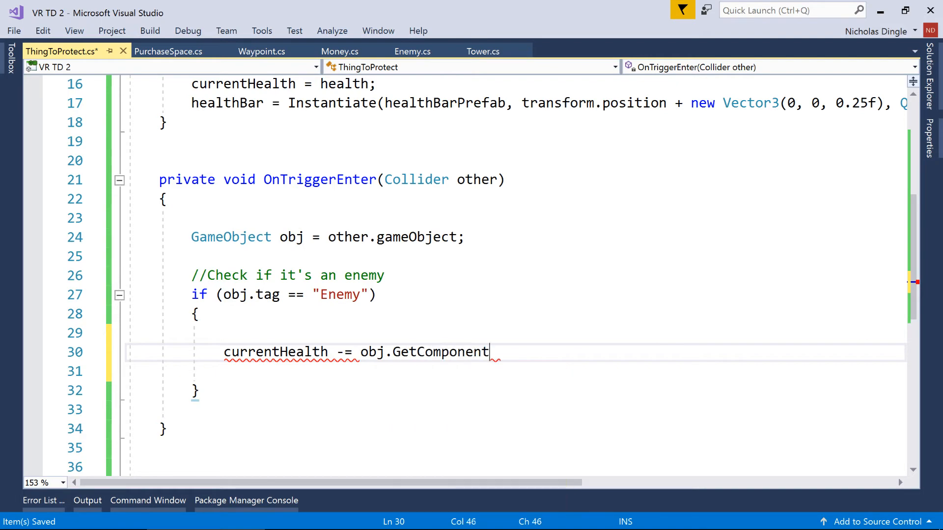
pyautogui.write('<Enemy>')
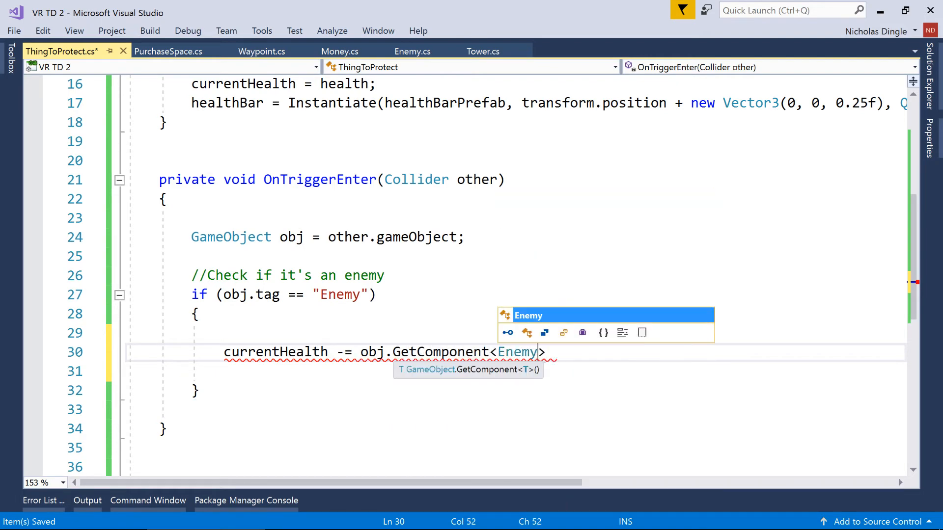
pyautogui.write('().damage;')
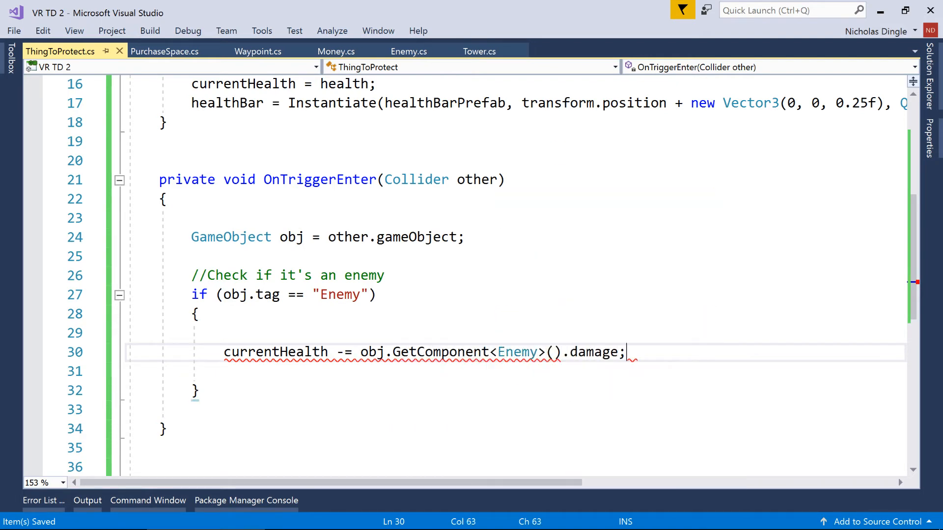
pyautogui.press('enter')
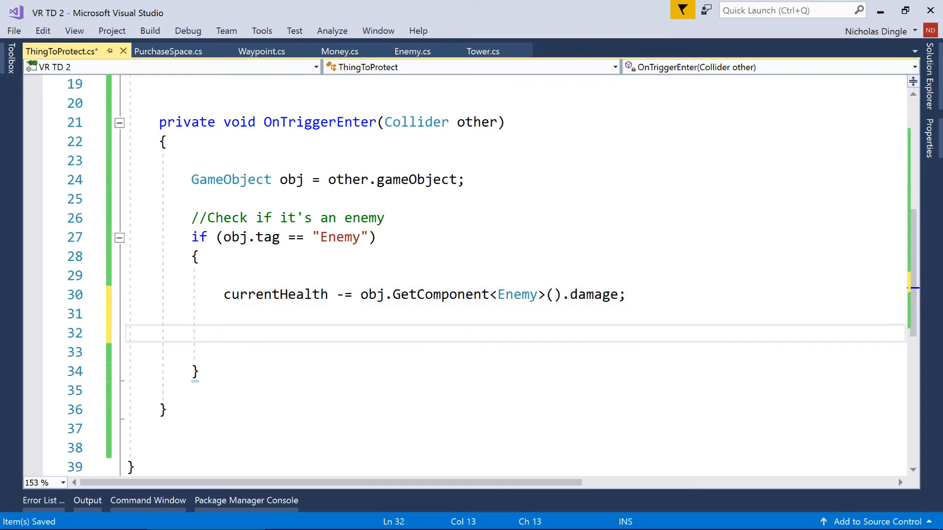
# Add Destroy(obj); after the health bar pivot is rescaled in OnTriggerEnter
pyautogui.click(413, 51)
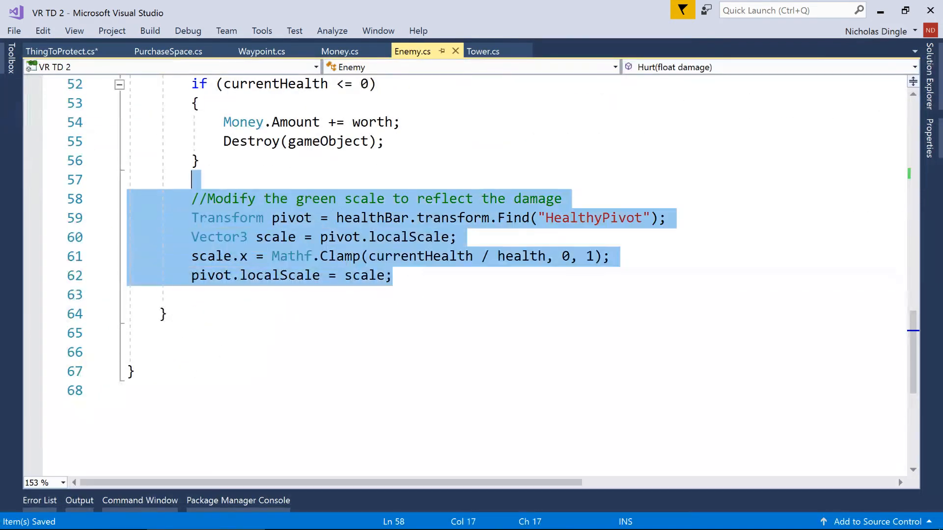
pyautogui.click(61, 51)
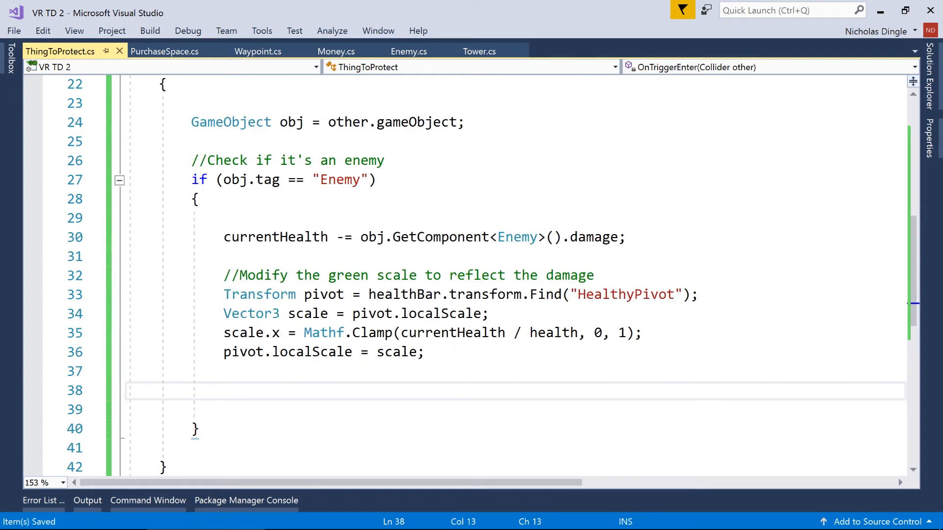
pyautogui.write('Destroy(obj);')
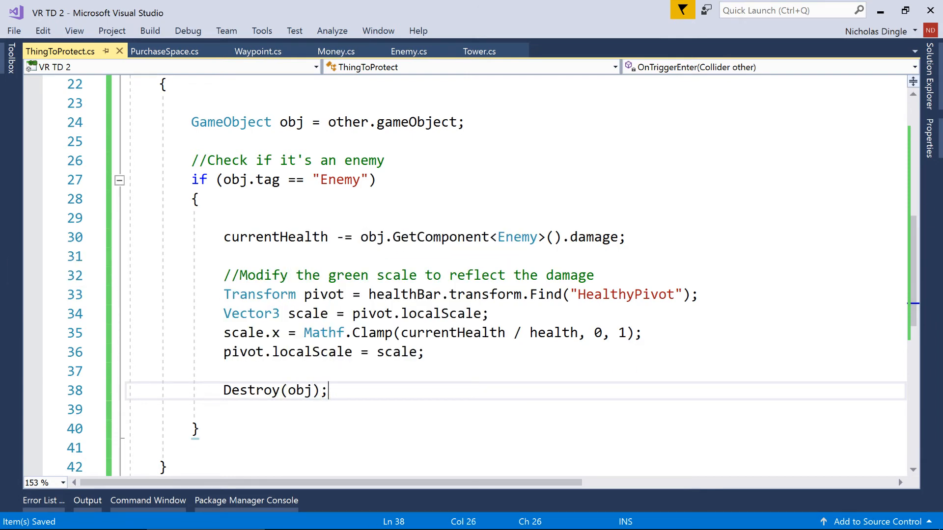
pyautogui.moveTo(849, 498)
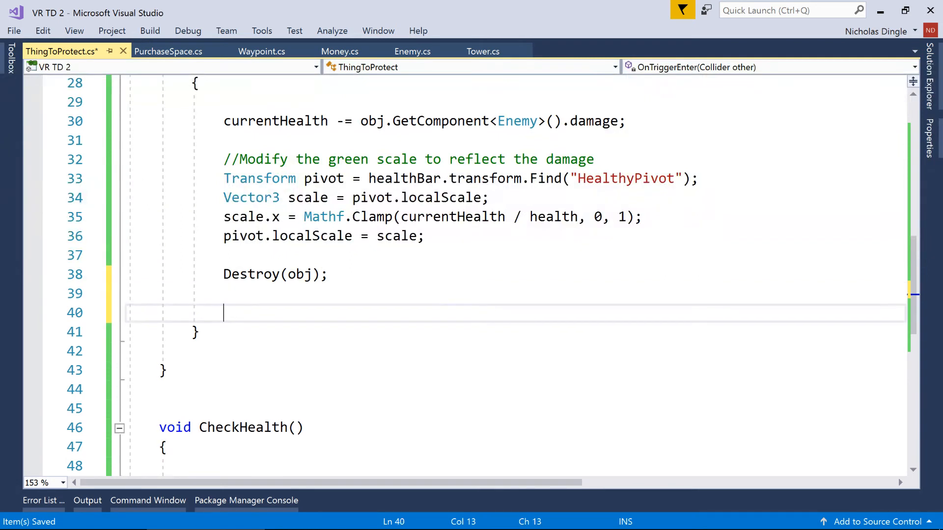
# Call CheckHealth(); after each hit, commented '//Are we dead yet?'
pyautogui.write('CheckHealth();')
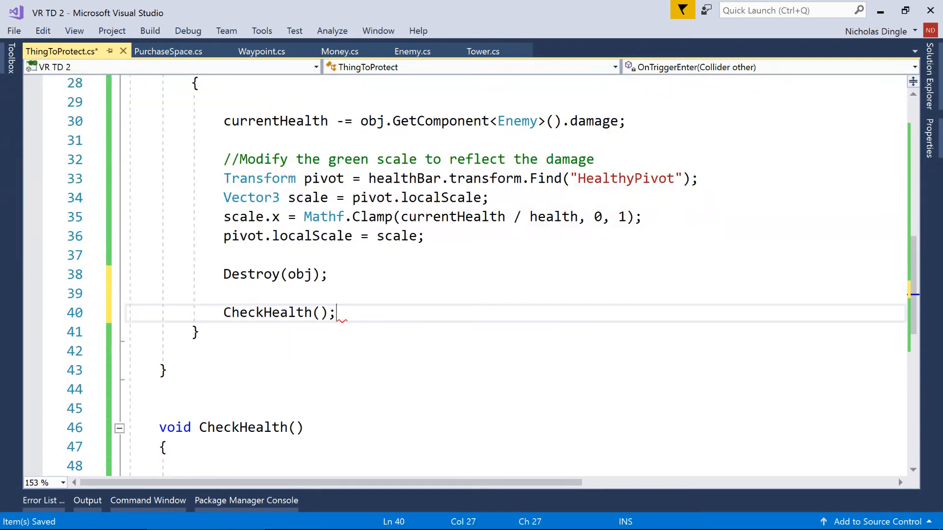
pyautogui.write('//Are we d')
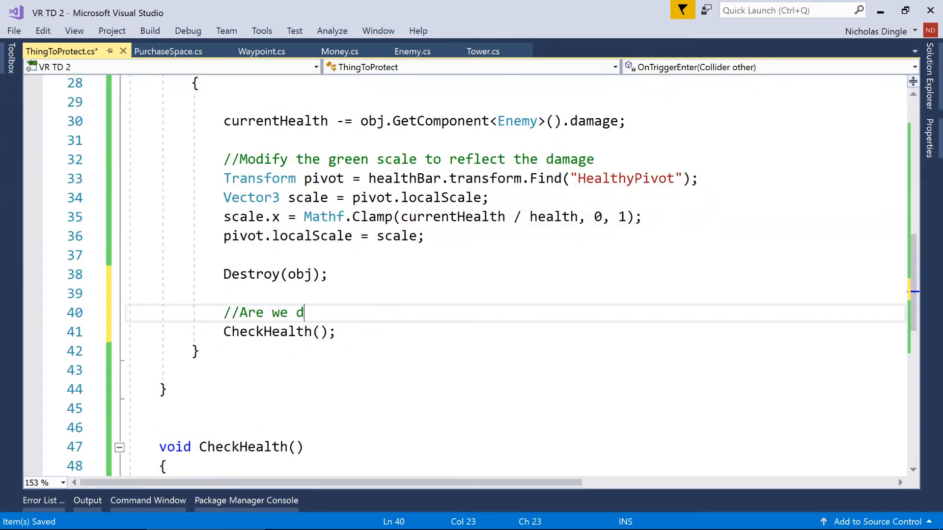
pyautogui.write('ead yet?')
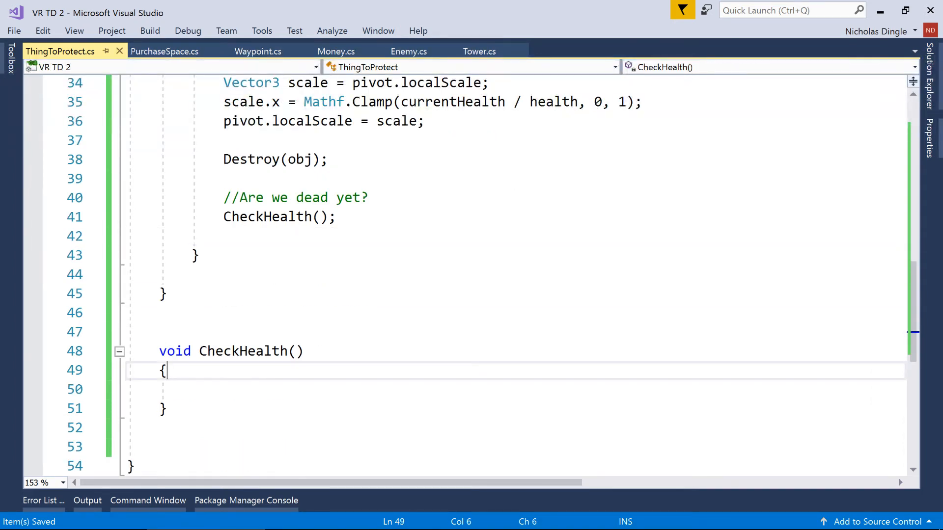
# In CheckHealth, destroy gameObject when currentHealth is zero or below
pyautogui.write('//')
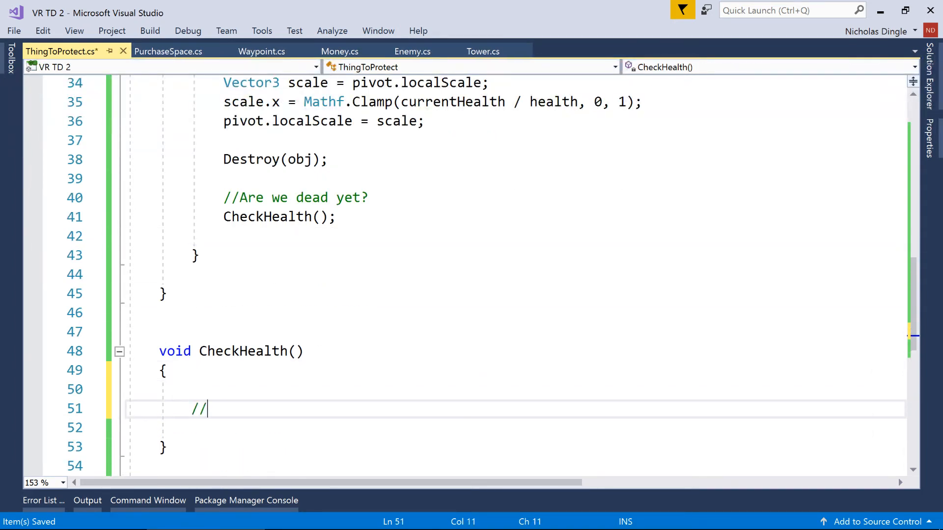
pyautogui.write('Have w')
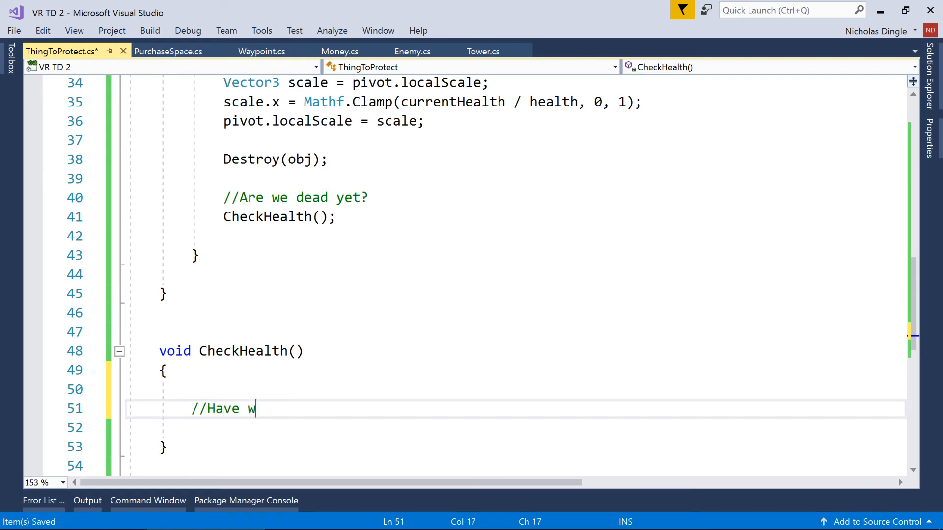
pyautogui.write('e any health')
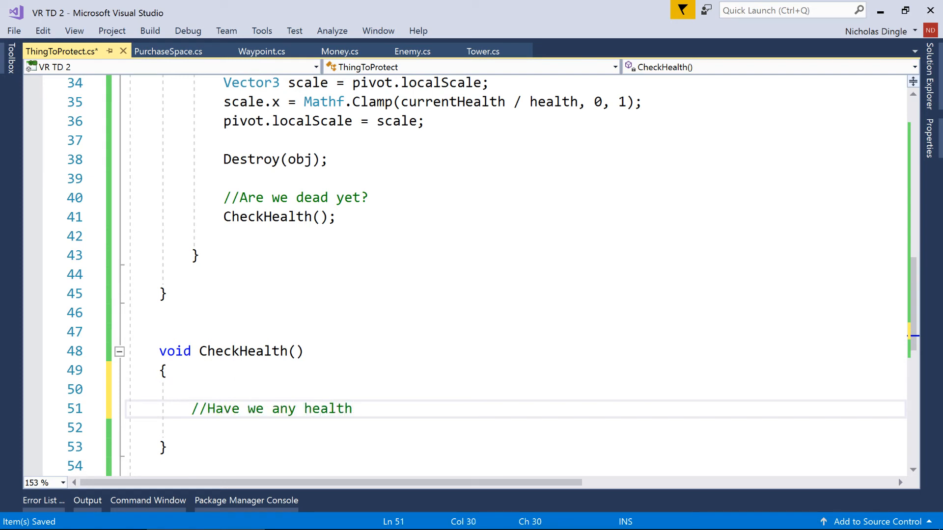
pyautogui.write('if (currentHealth <= 0')
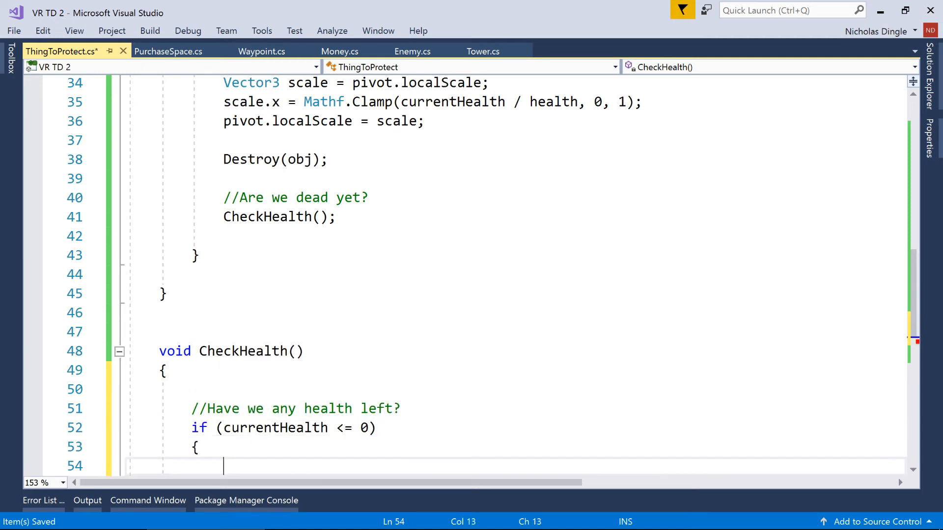
pyautogui.write('Destroy')
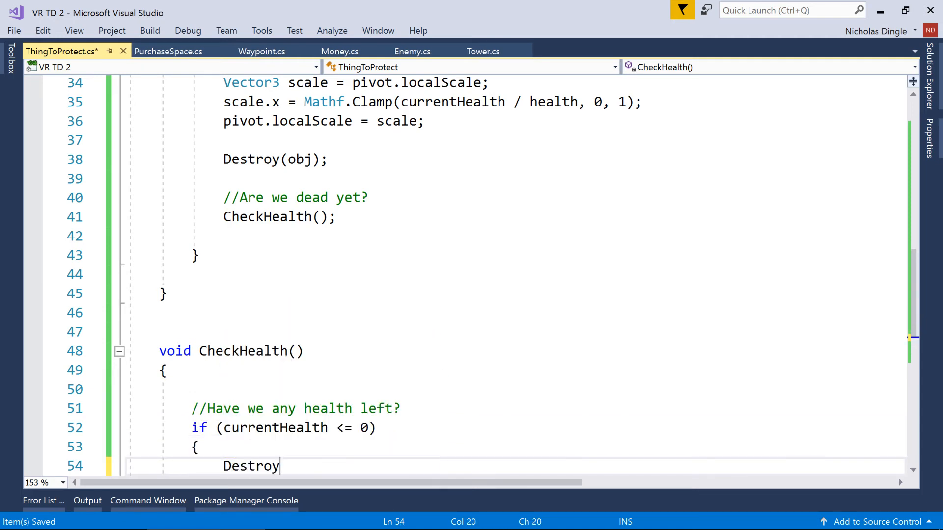
pyautogui.write('(gameObject)')
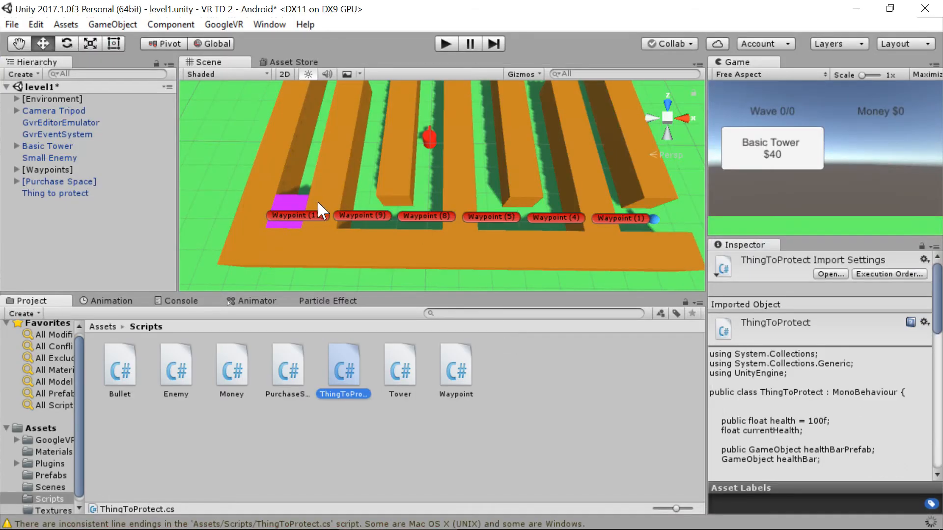
# Assign the HealthBar prefab to Thing to protect's Health Bar Prefab field
pyautogui.click(54, 193)
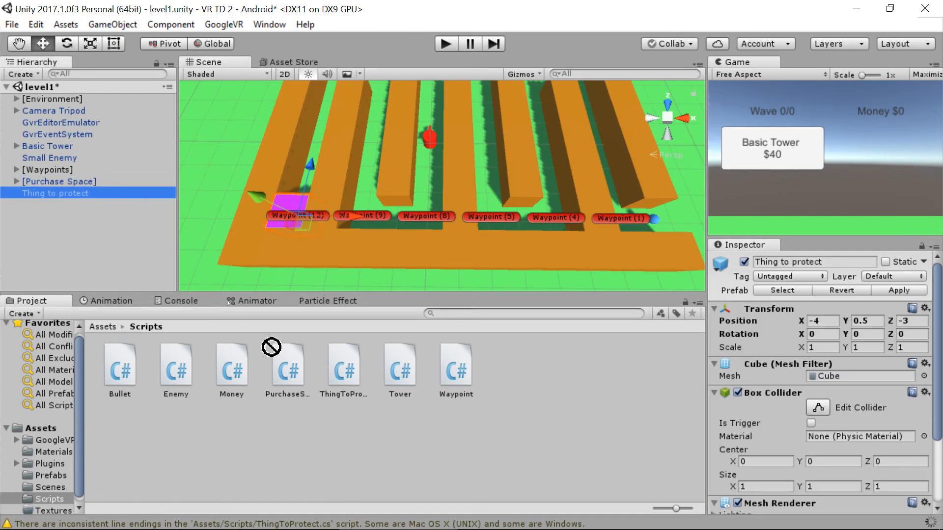
pyautogui.scroll(-3)
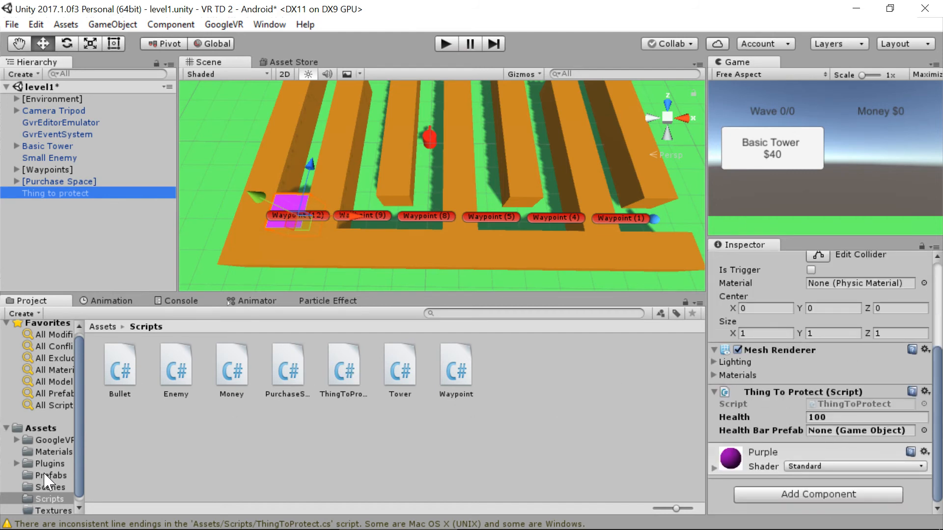
pyautogui.click(52, 475)
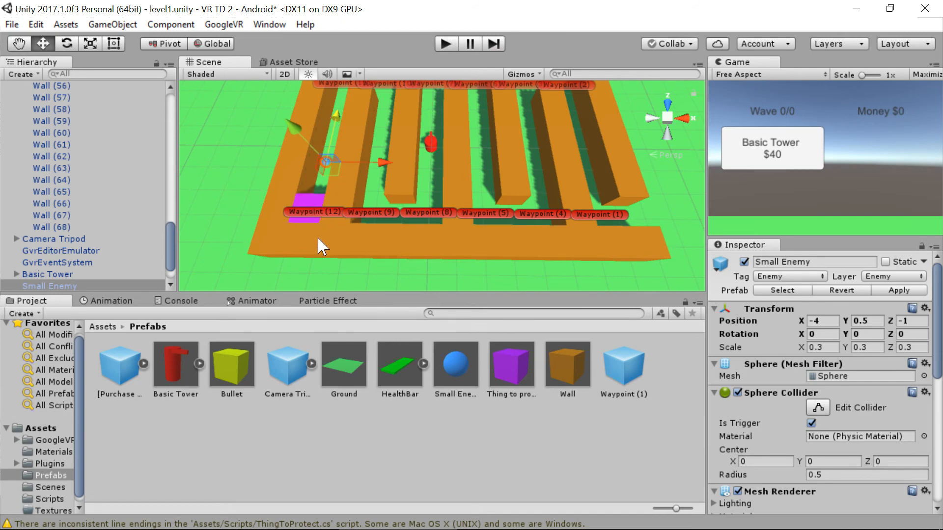
pyautogui.scroll(-3)
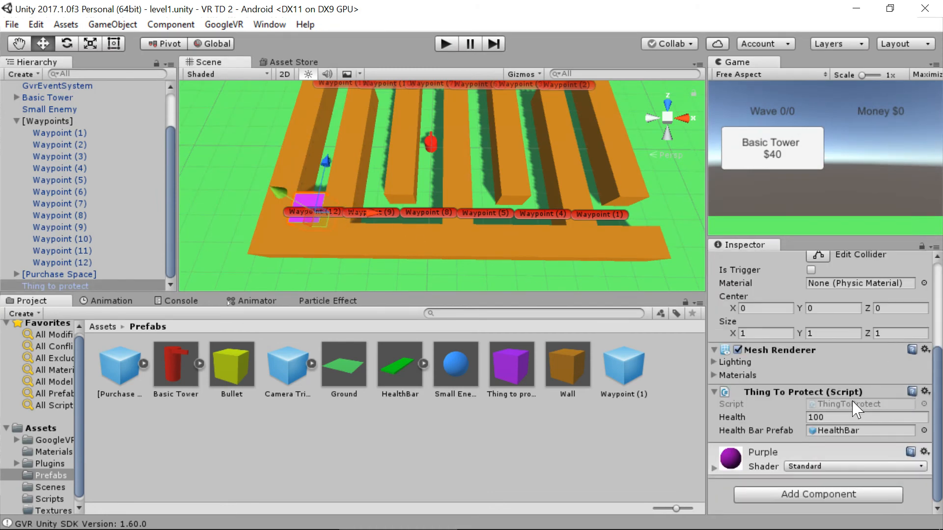
pyautogui.moveTo(868, 445)
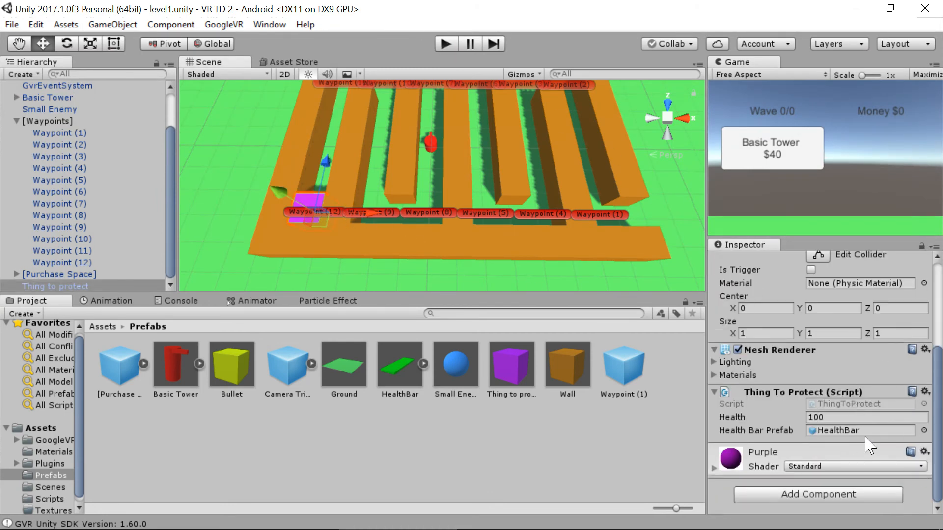
# Run the level and raise the HealthBar clone to local position 0, 0.5, 1.02 above the cube
pyautogui.click(444, 43)
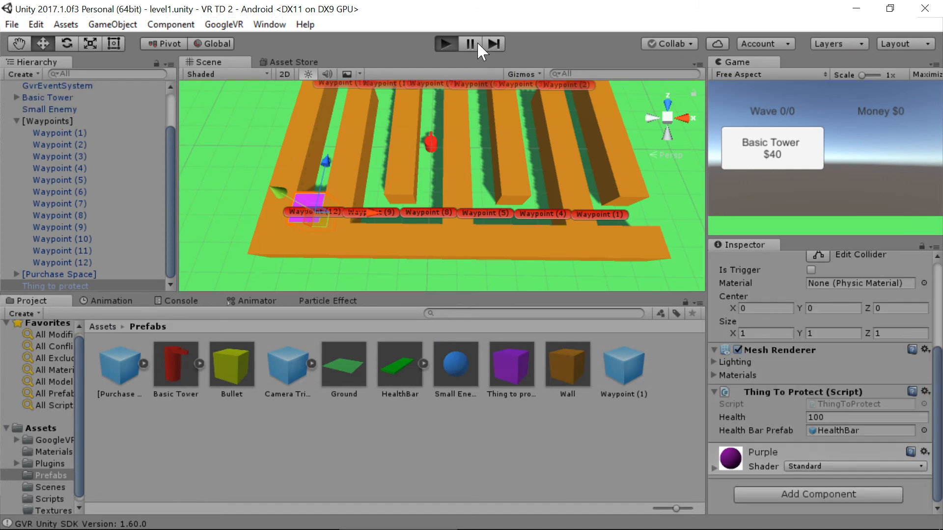
pyautogui.click(469, 43)
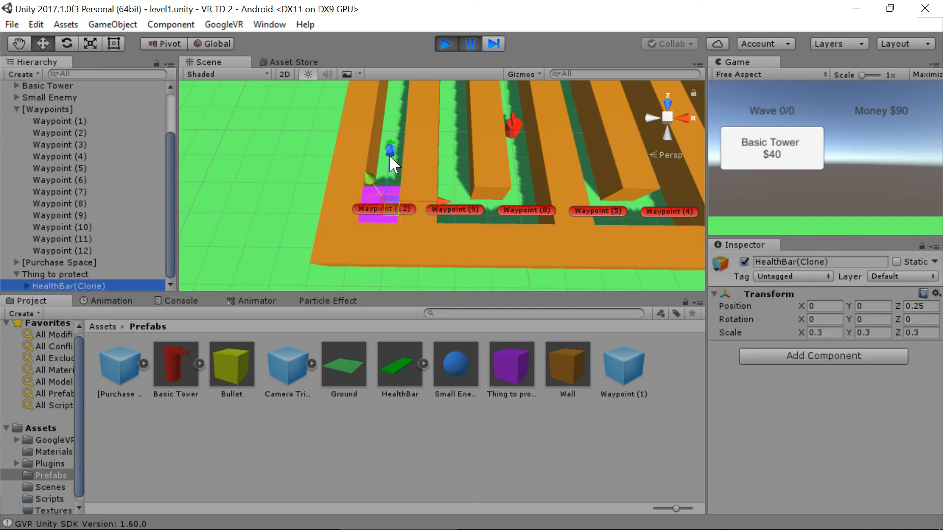
pyautogui.moveTo(393, 149); pyautogui.dragTo(392, 126)
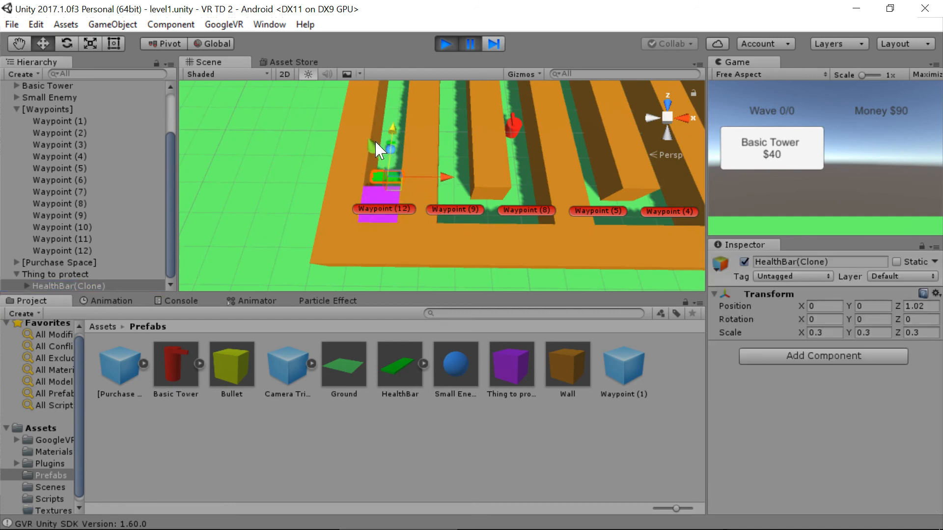
pyautogui.moveTo(391, 129); pyautogui.dragTo(390, 120)
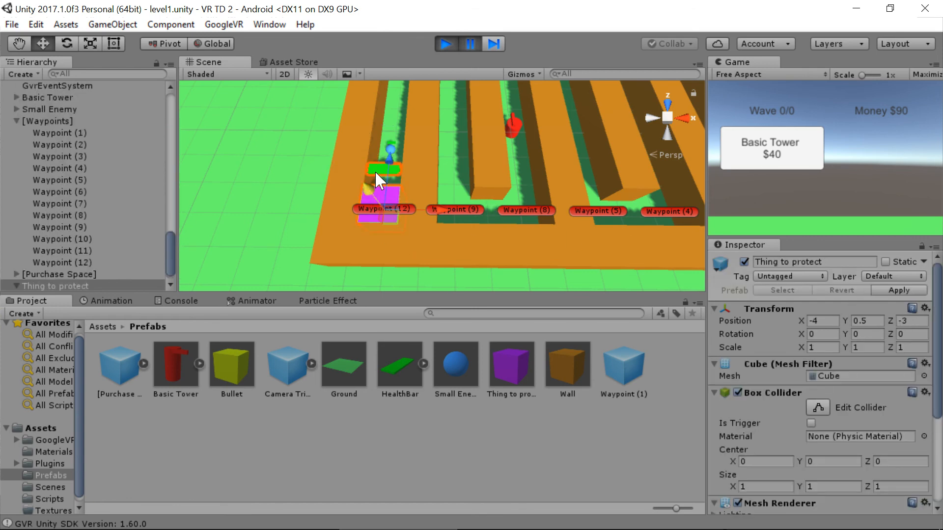
pyautogui.click(56, 287)
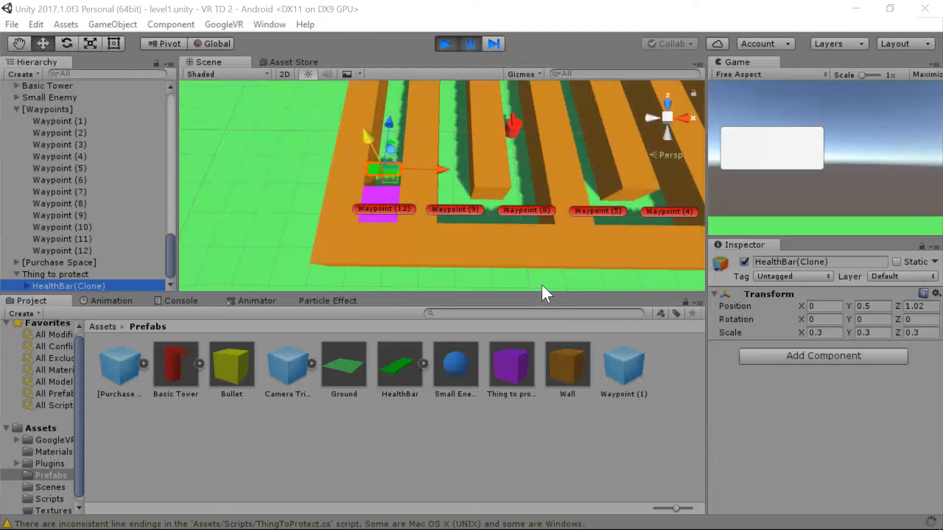
# Stop and restart play mode so the green health bar spawns above Thing to protect
pyautogui.click(444, 43)
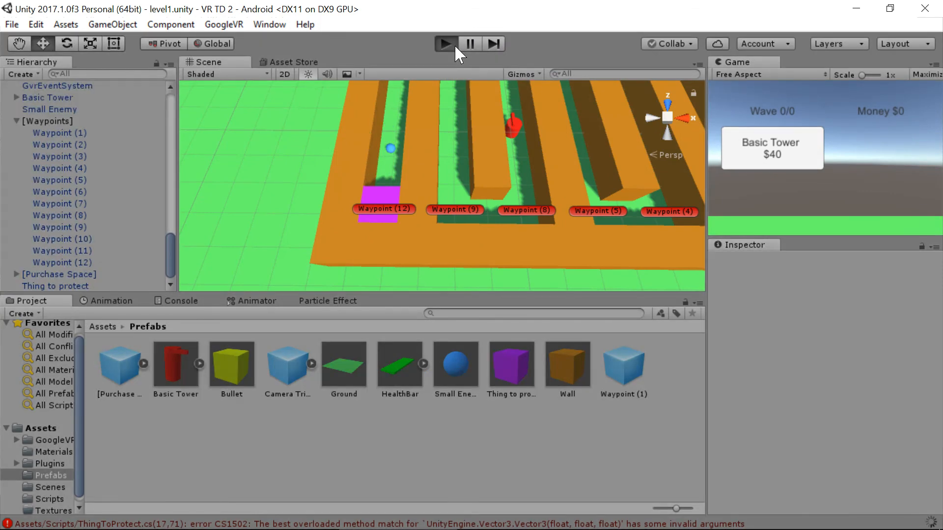
pyautogui.click(444, 43)
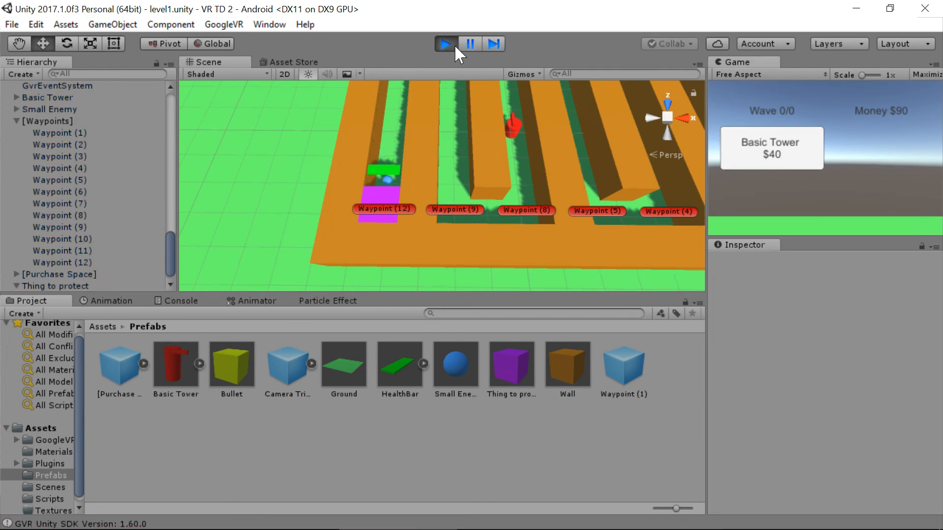